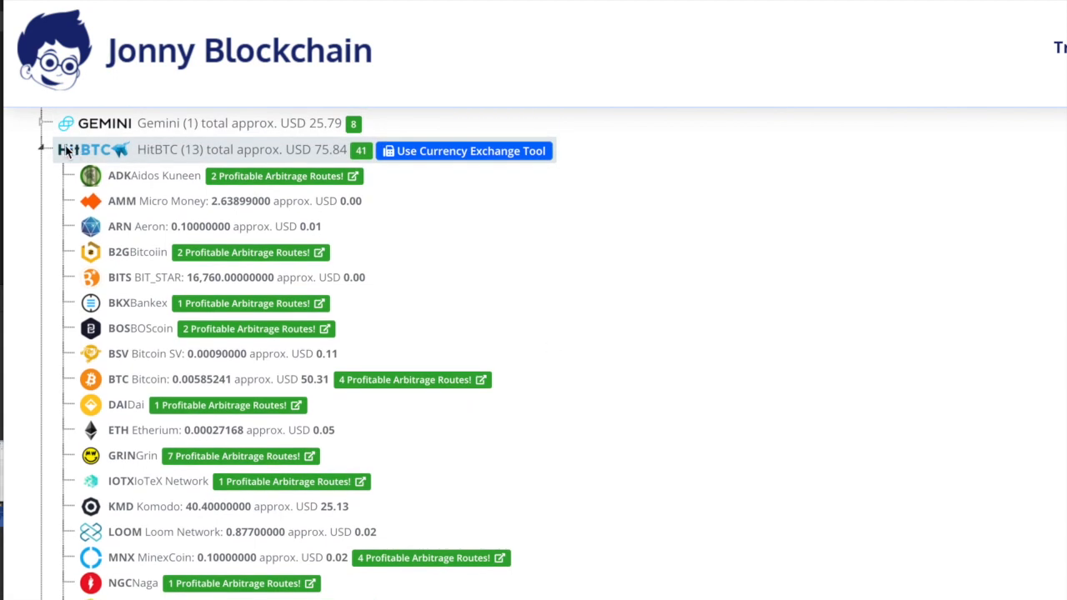
mouse_move(182, 514)
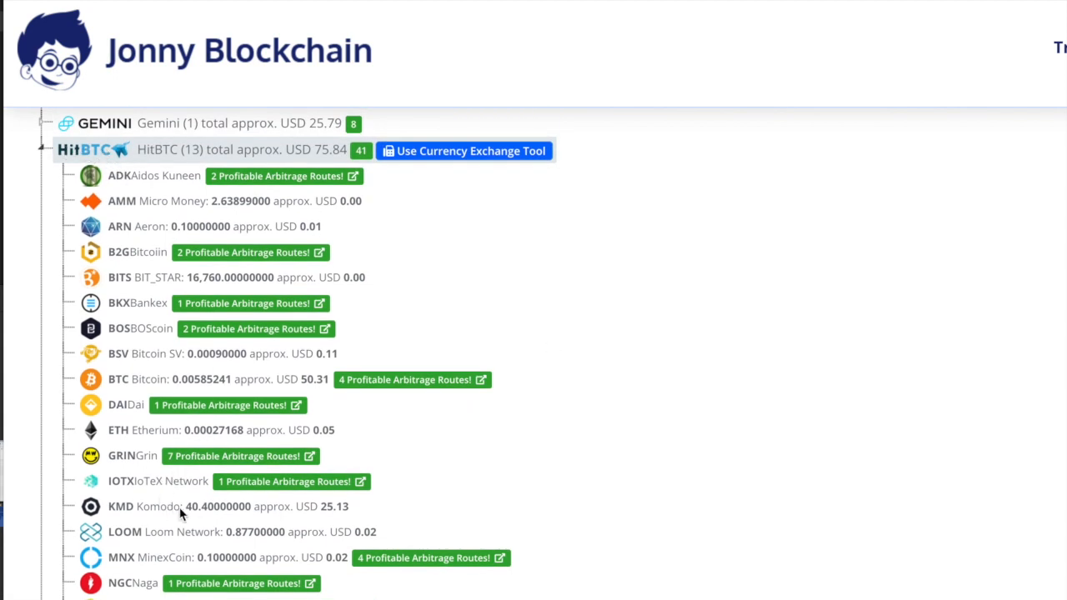
mouse_move(117, 516)
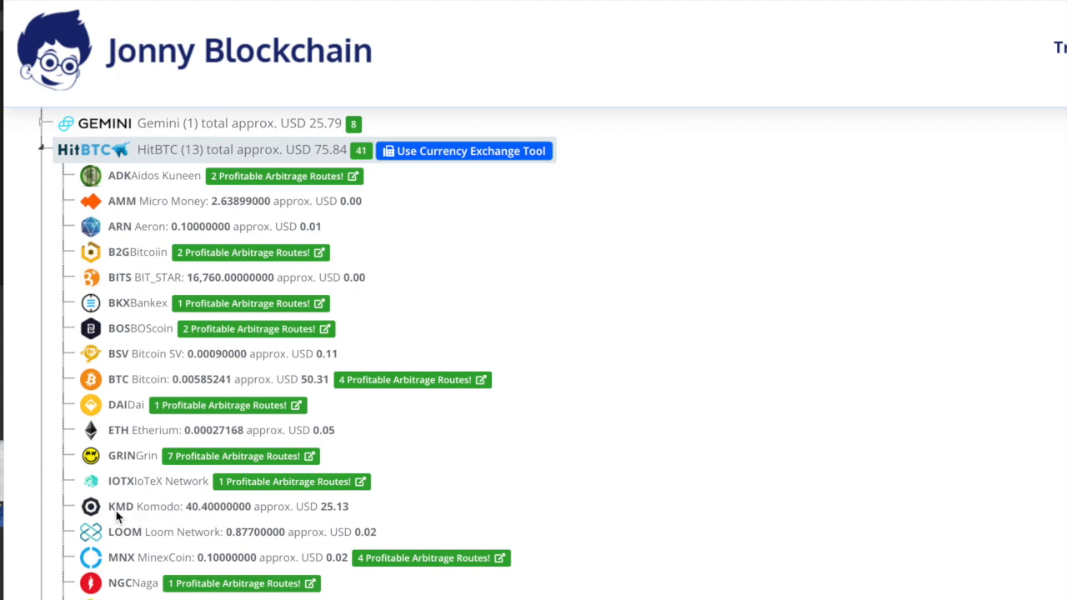
mouse_move(200, 516)
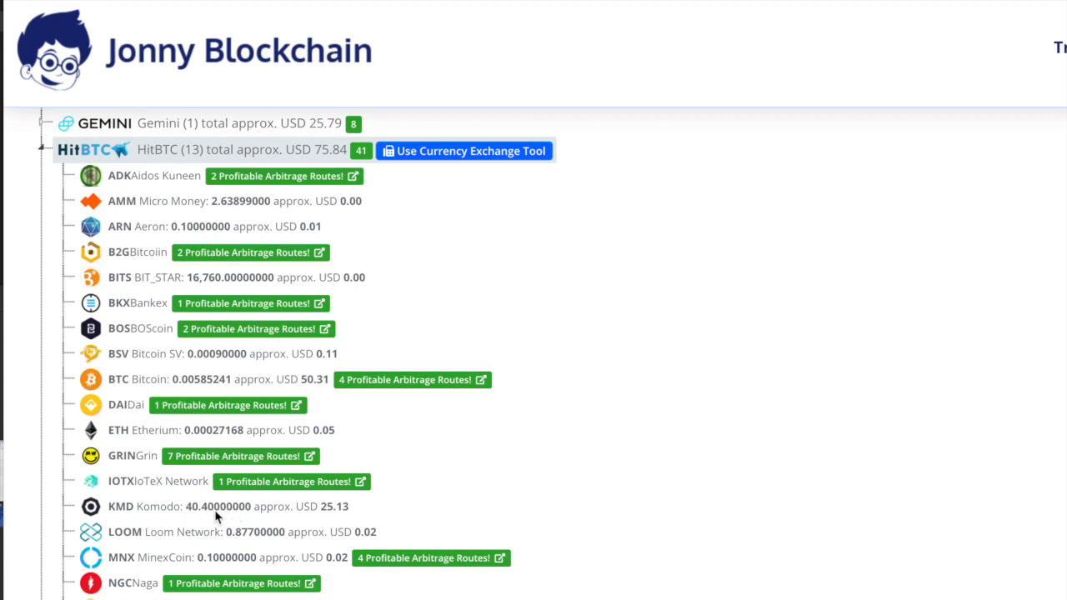
mouse_move(512, 187)
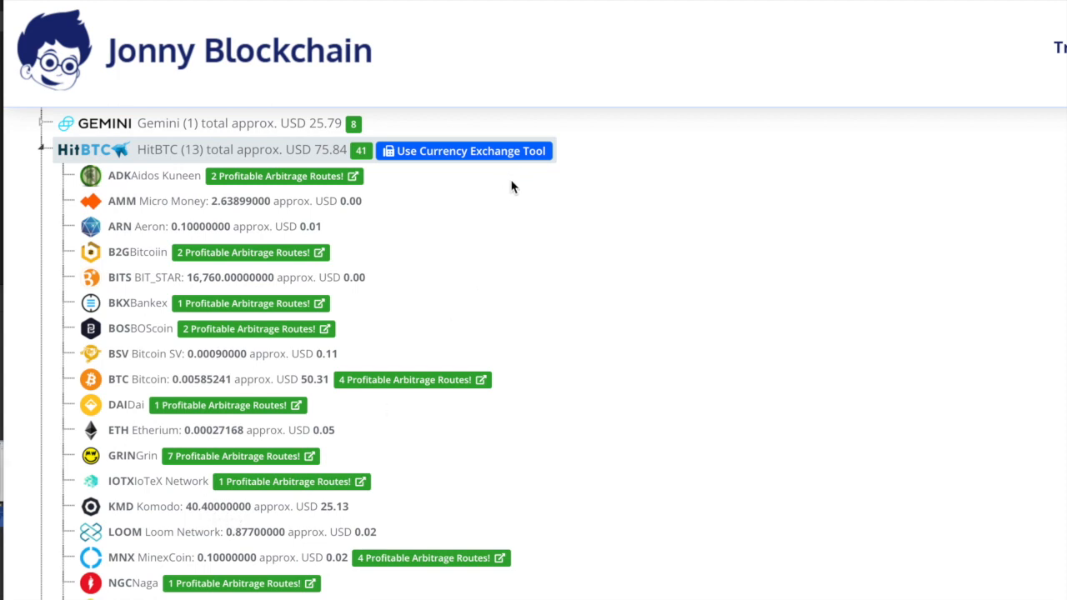
mouse_move(507, 184)
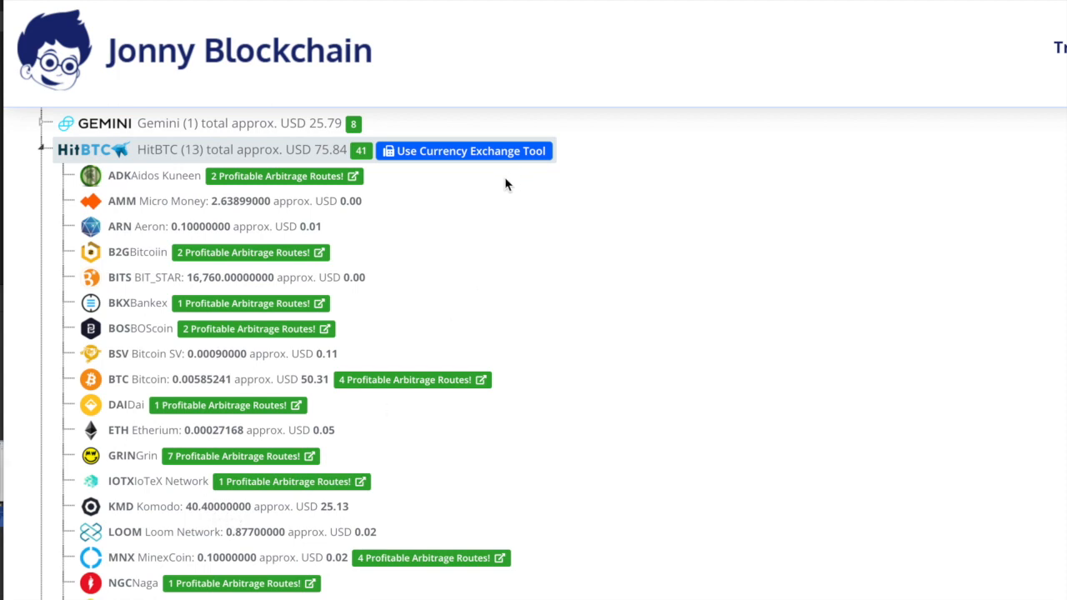
mouse_move(474, 153)
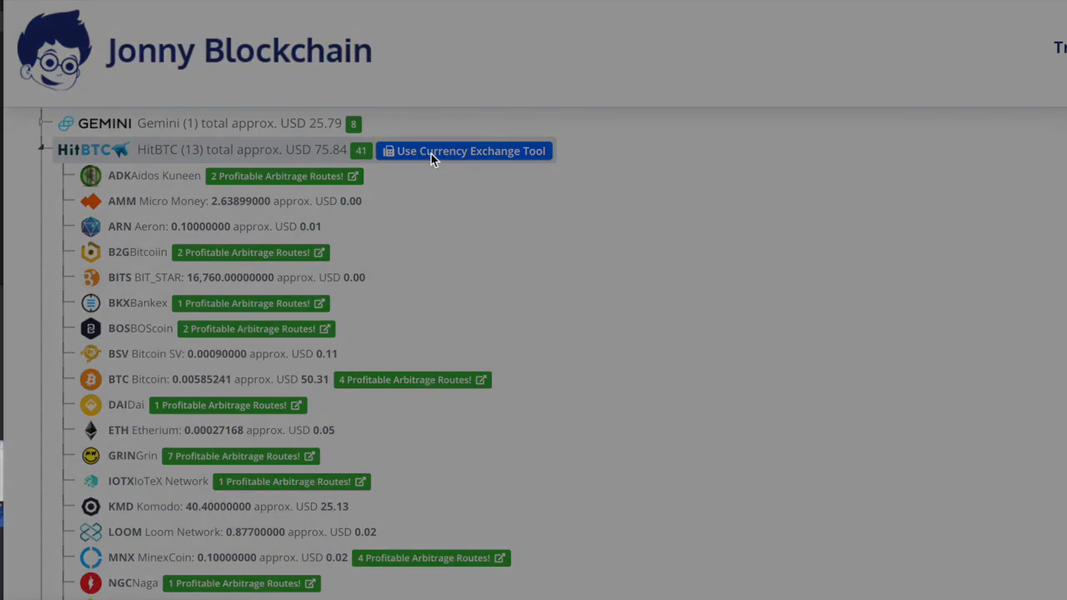
Start selling the 40.4 KMD holding in the HitBTC currency exchange tool.
click(463, 150)
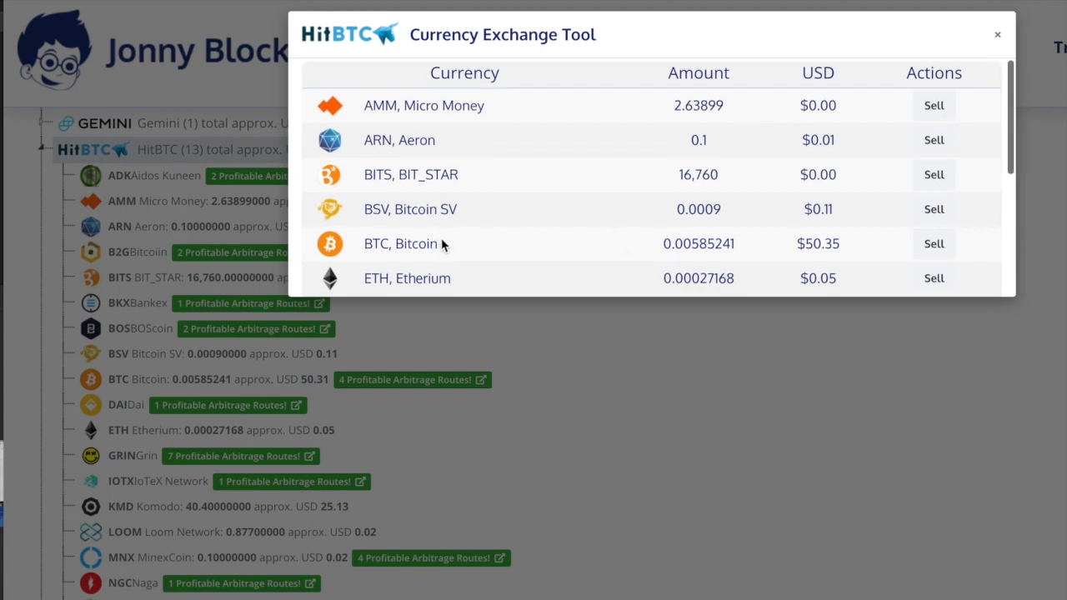
scroll(down, 3)
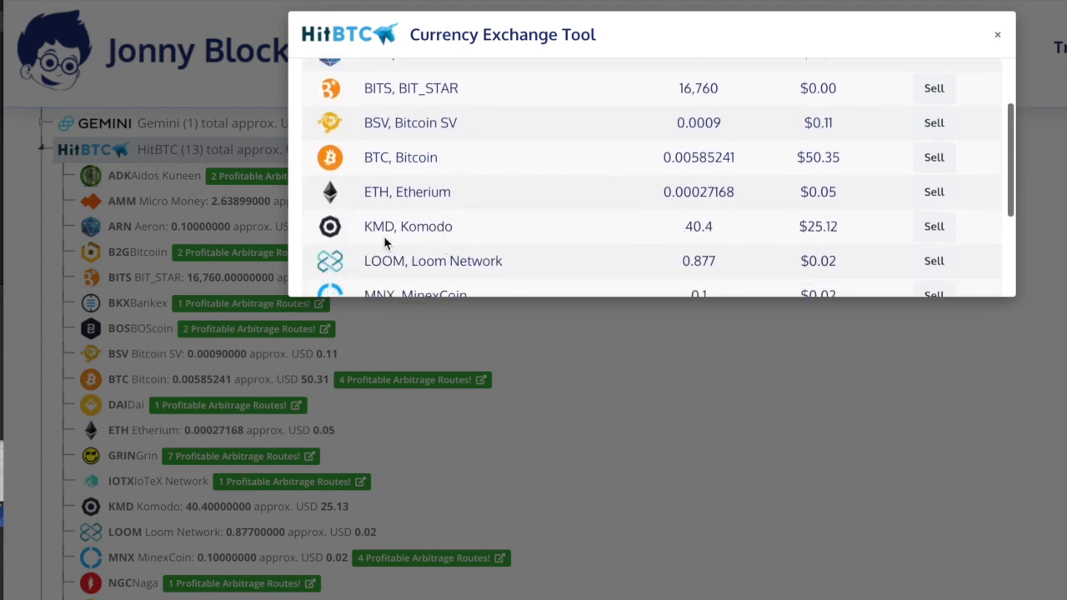
double_click(817, 227)
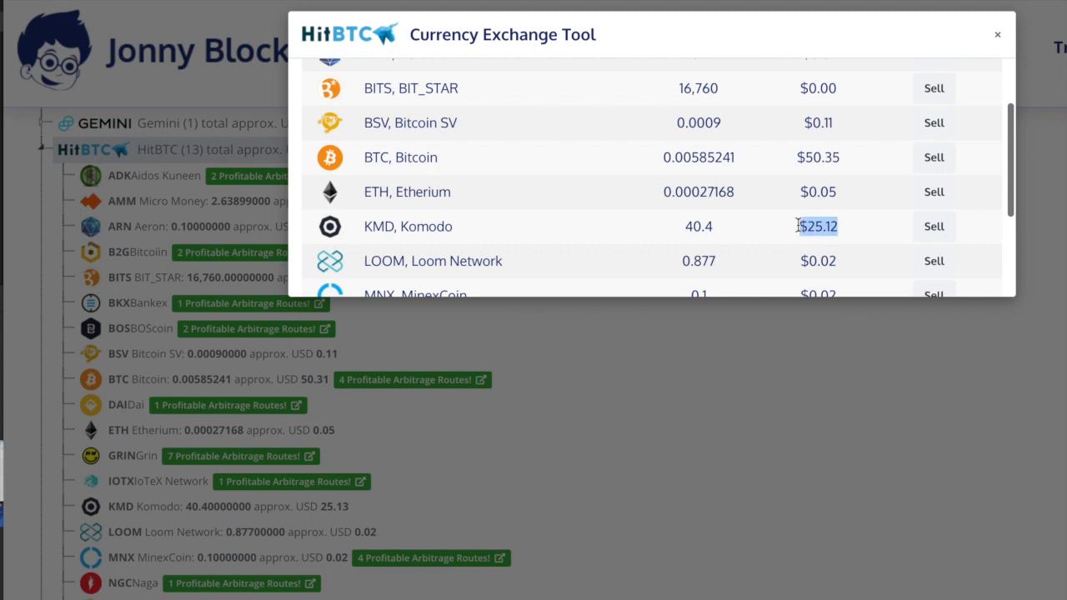
click(933, 227)
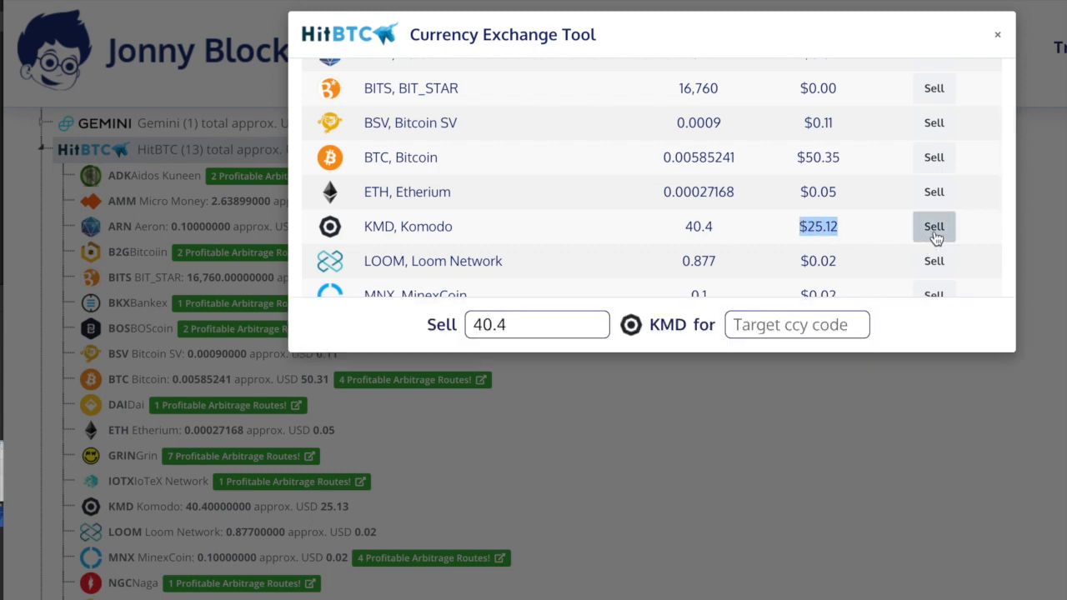
Choose ETN, Electroneum as the target currency, listing three routes via ETH, BTC and USD.
click(797, 323)
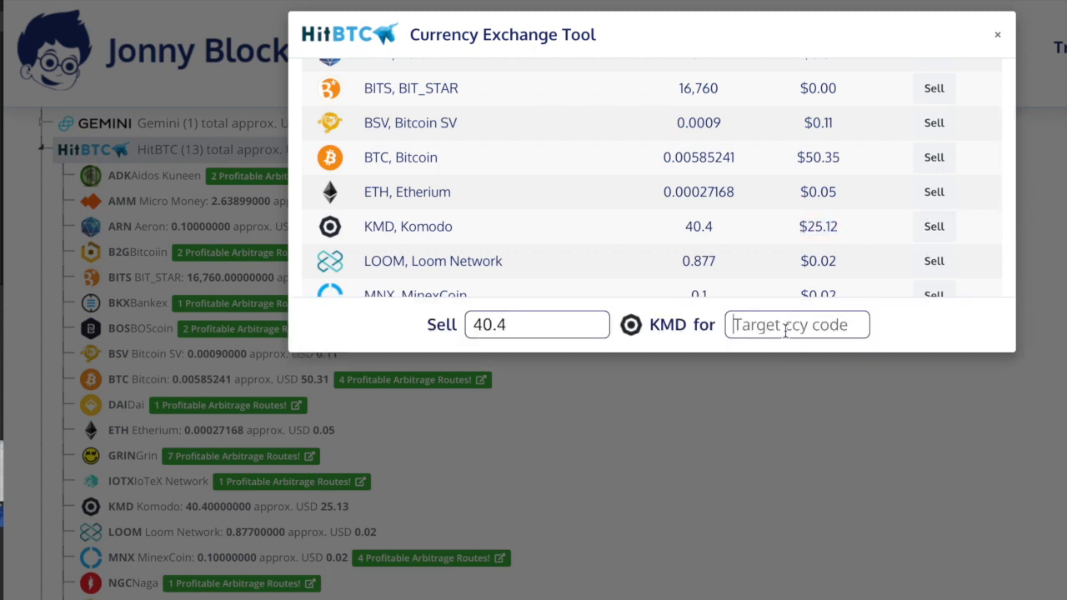
text(etn)
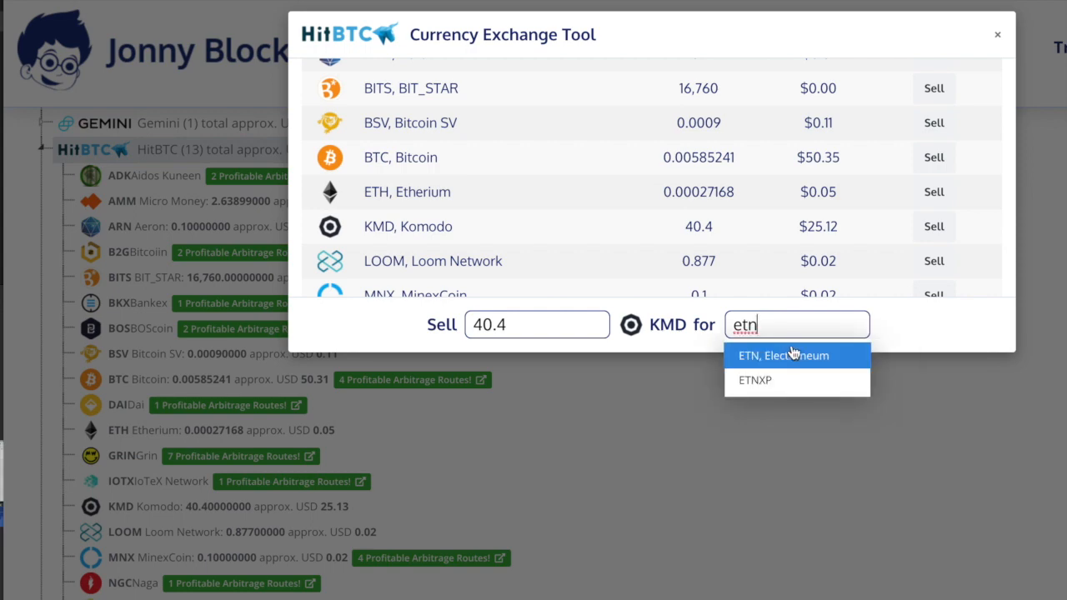
click(781, 355)
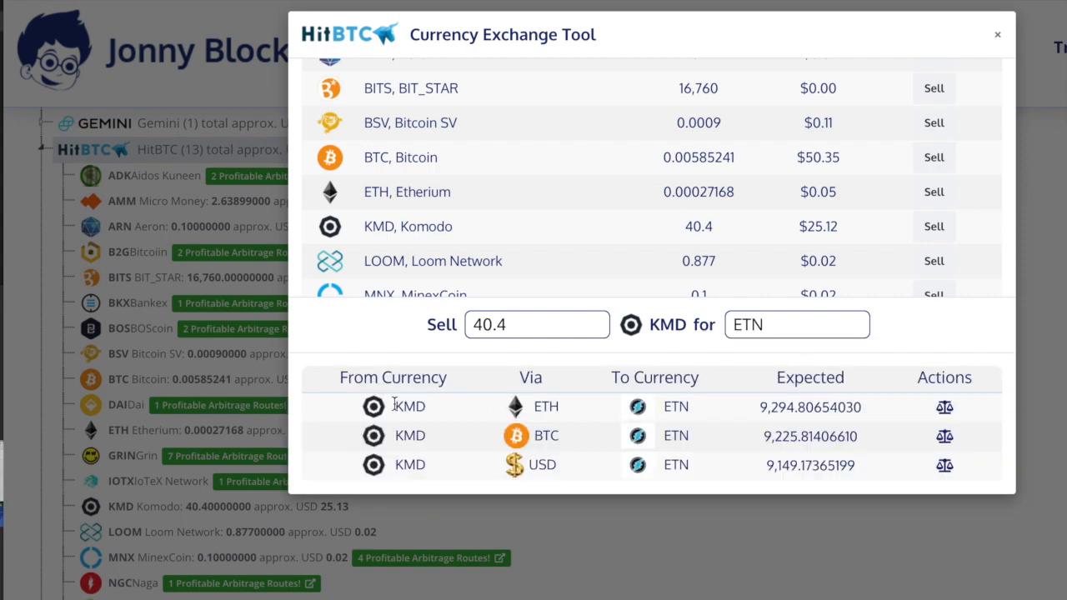
mouse_move(400, 407)
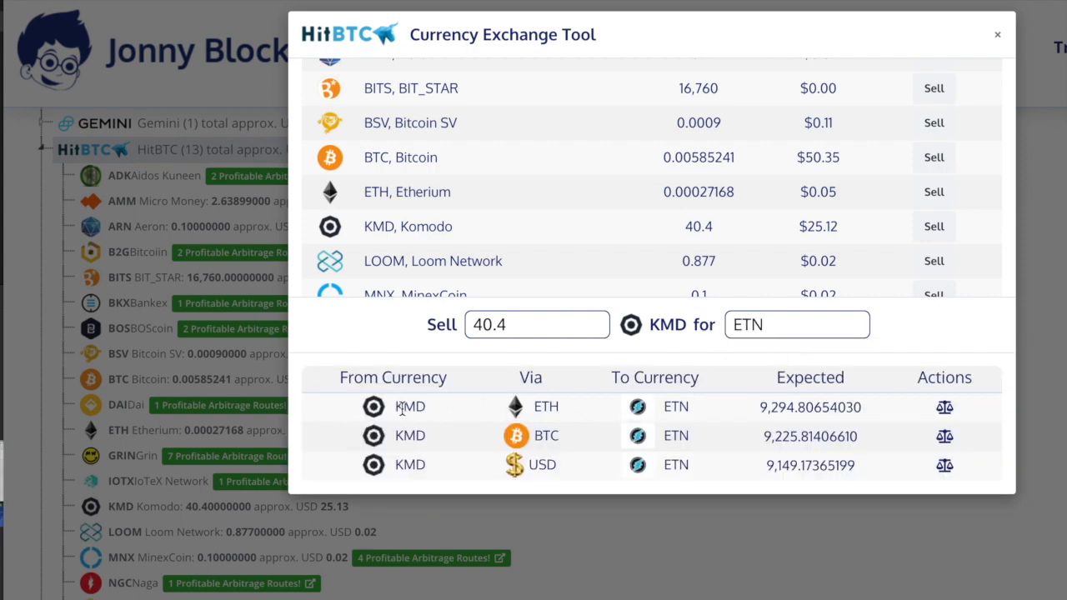
mouse_move(566, 405)
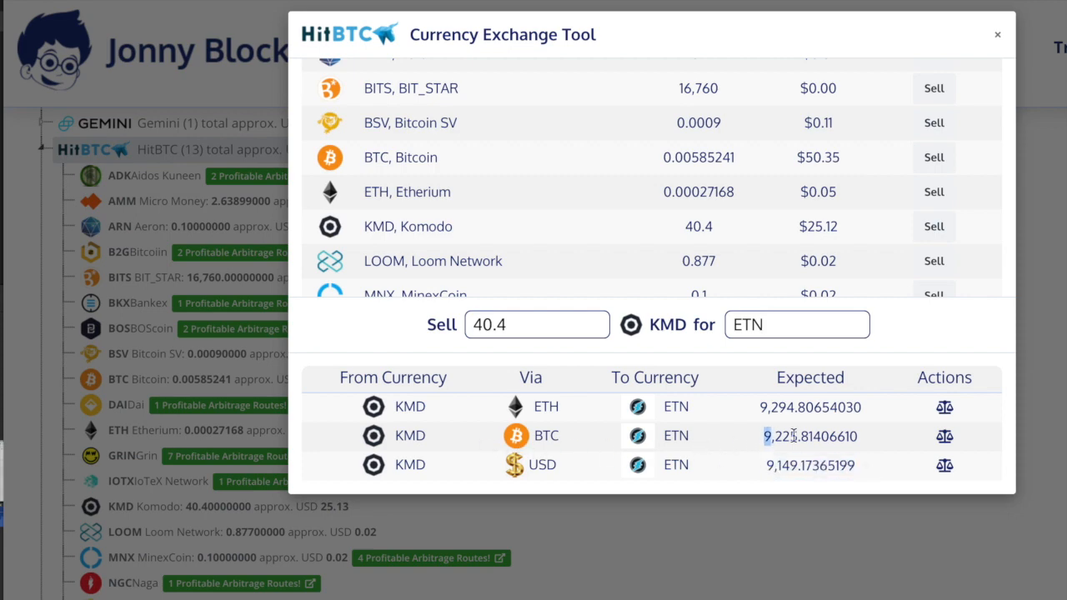
double_click(808, 437)
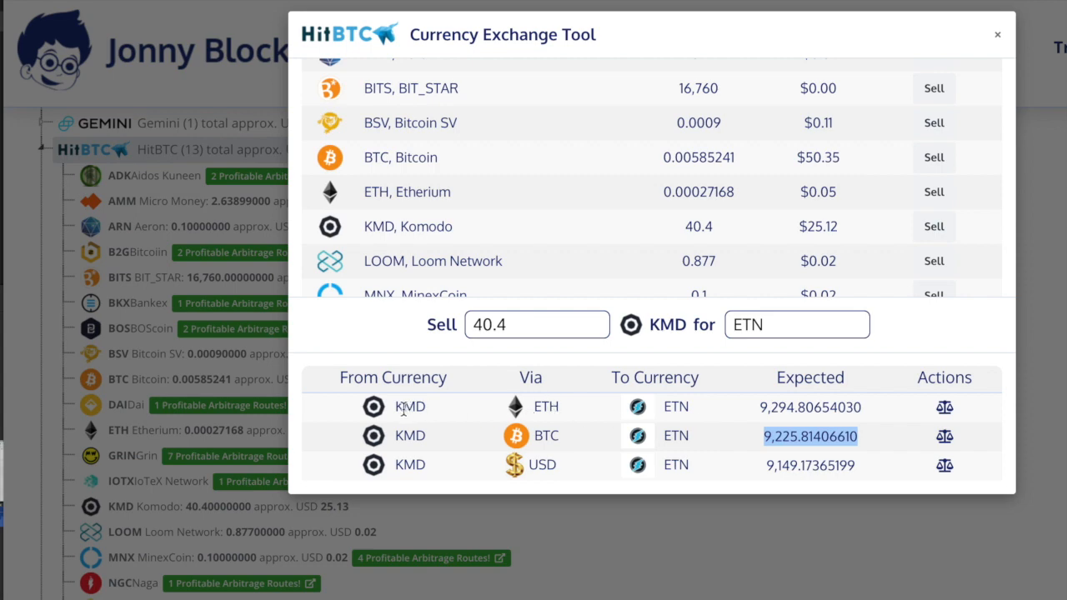
mouse_move(503, 413)
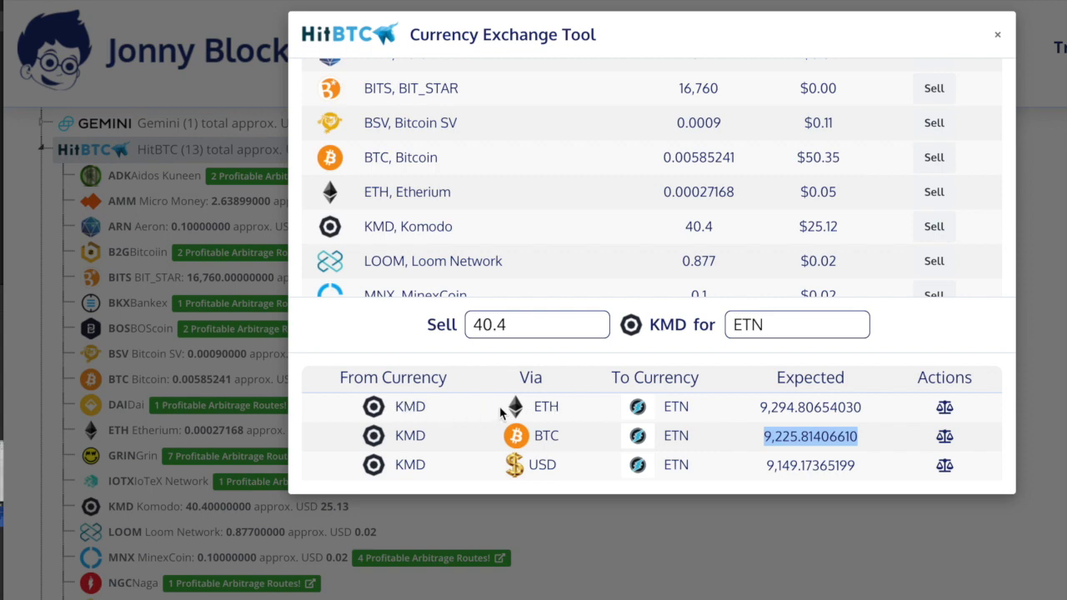
mouse_move(690, 408)
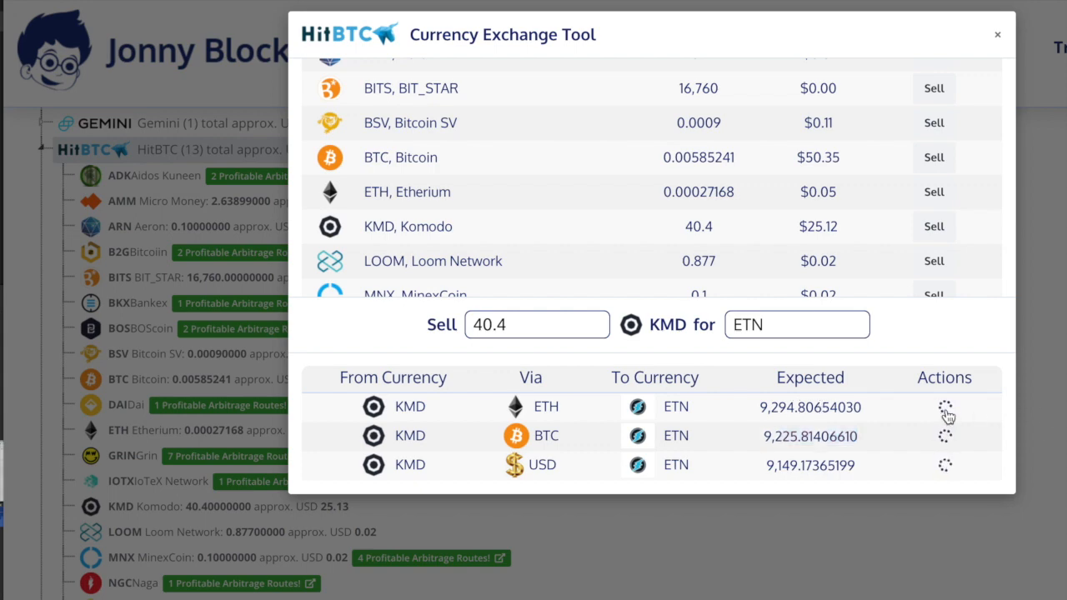
Buy the KMD-to-ETN route via ETH for the full 40.4 KMD balance, acknowledging it is non-refundable.
click(943, 407)
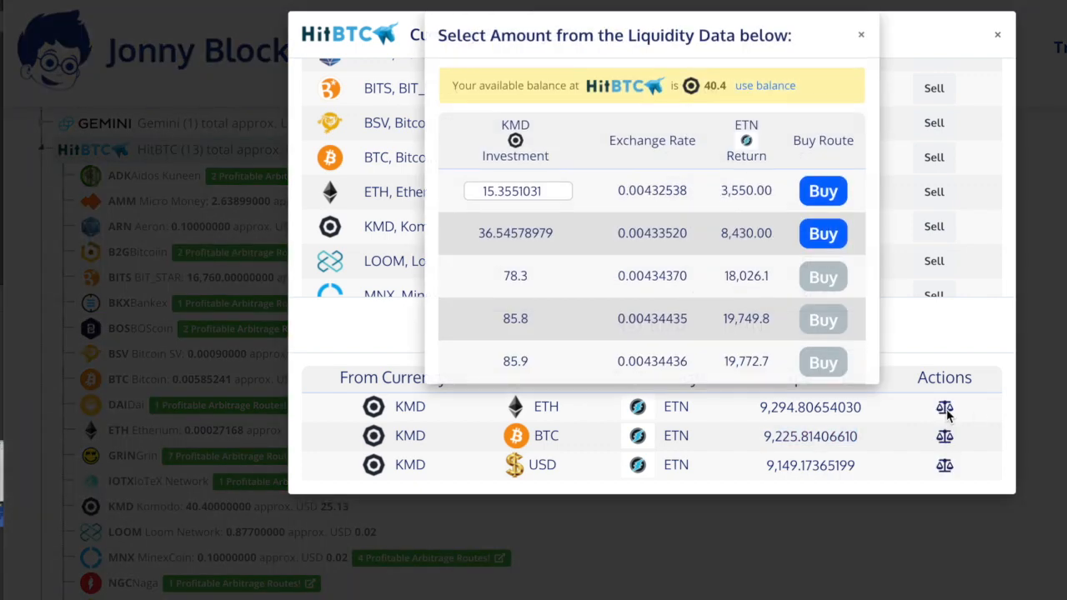
click(763, 85)
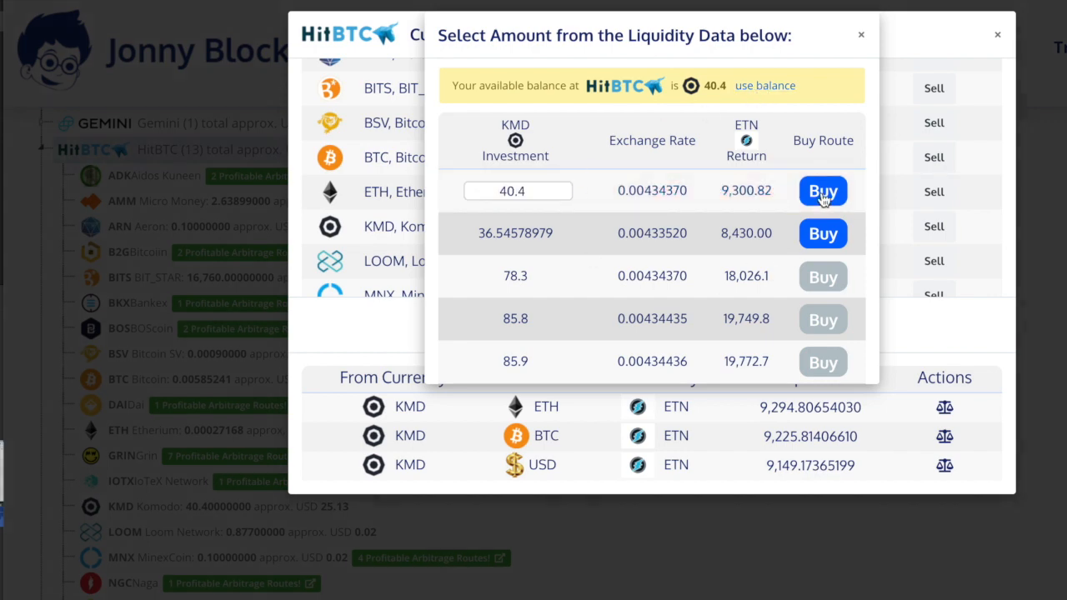
click(823, 190)
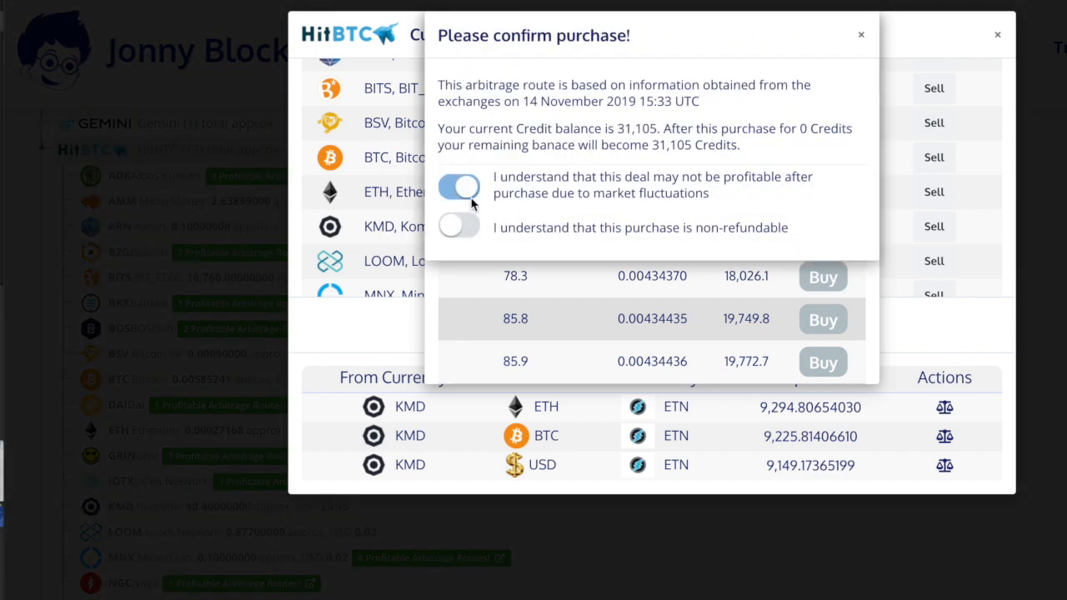
click(860, 33)
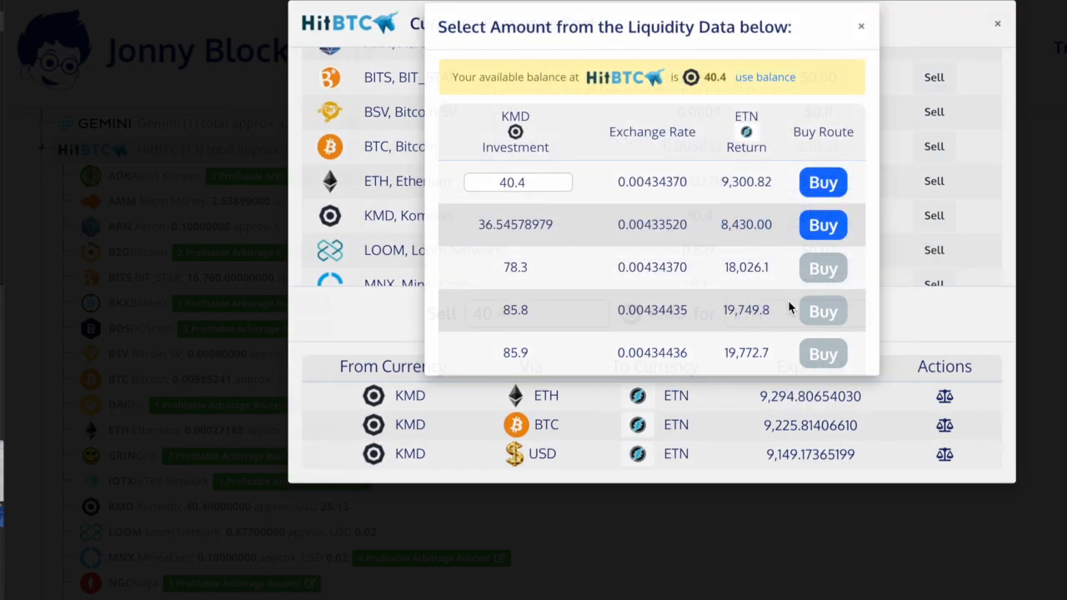
click(822, 182)
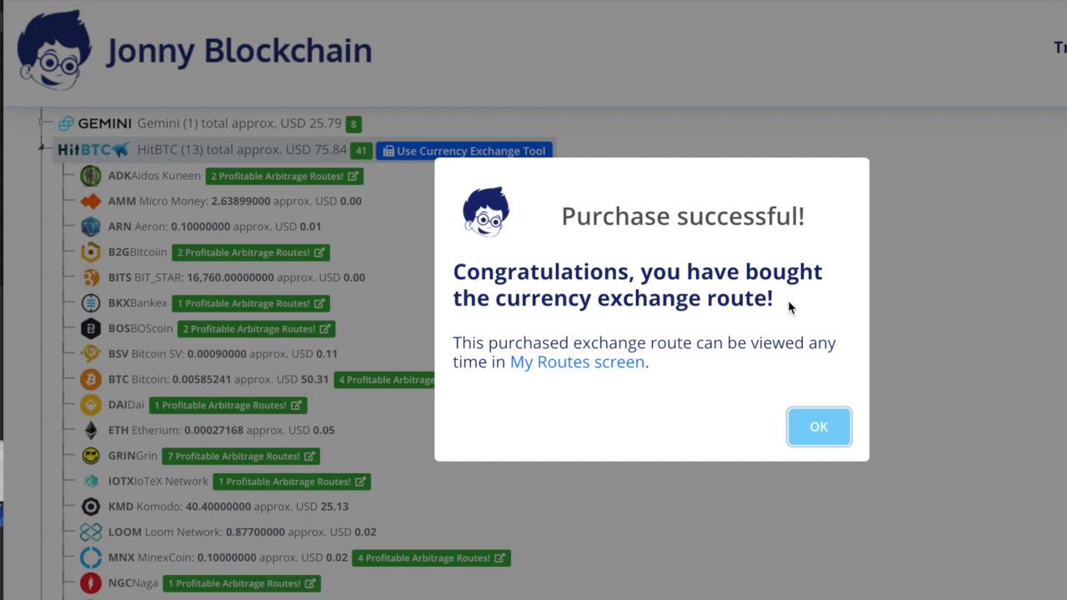
mouse_move(813, 452)
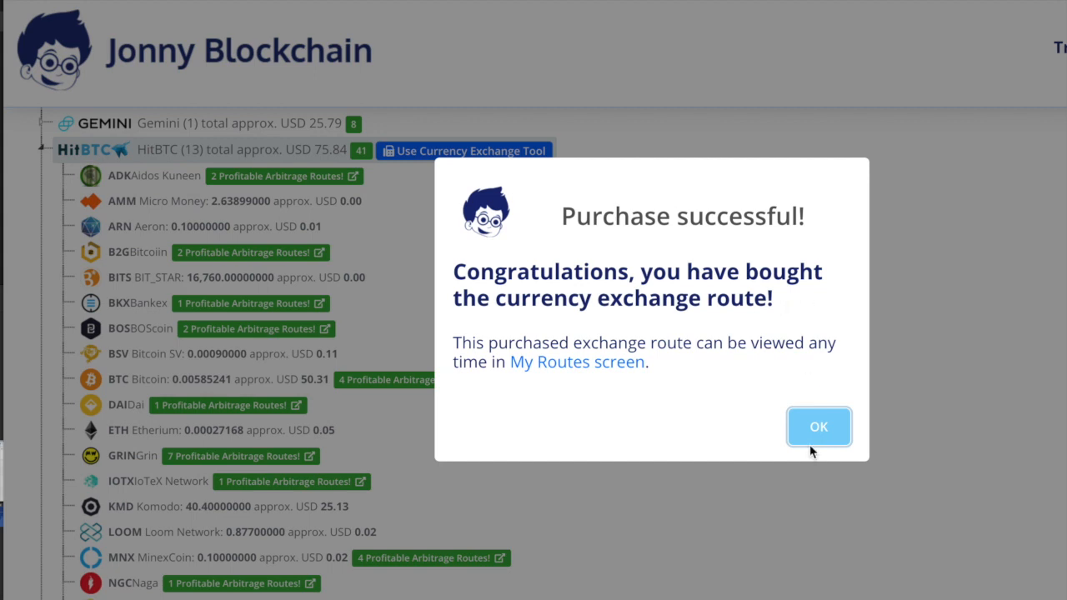
mouse_move(893, 275)
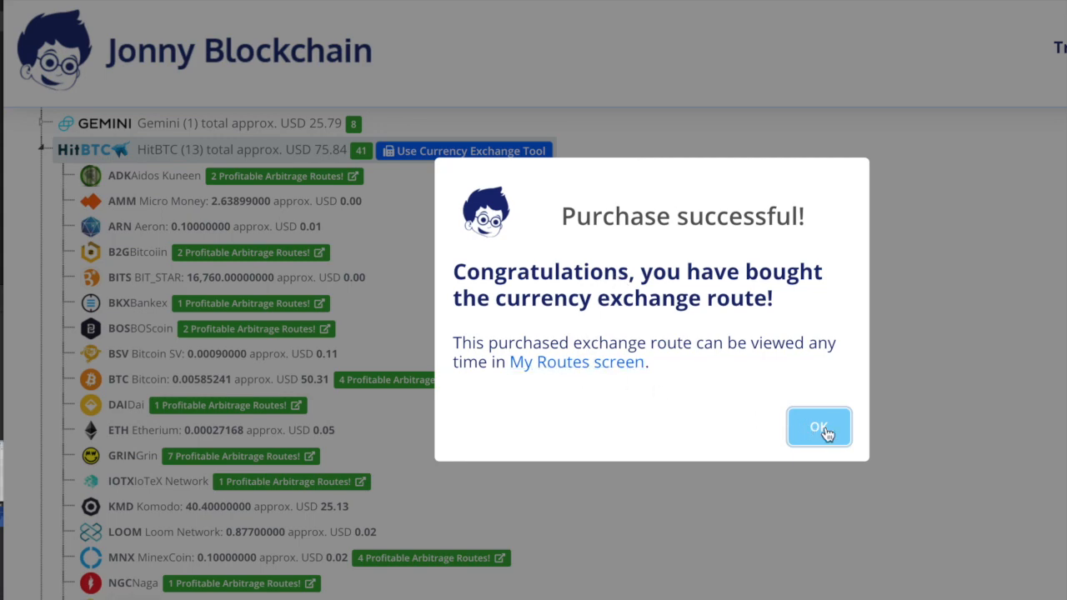
Dismiss the purchase message, then view and close the completed Binance/HitBTC route's details.
click(819, 427)
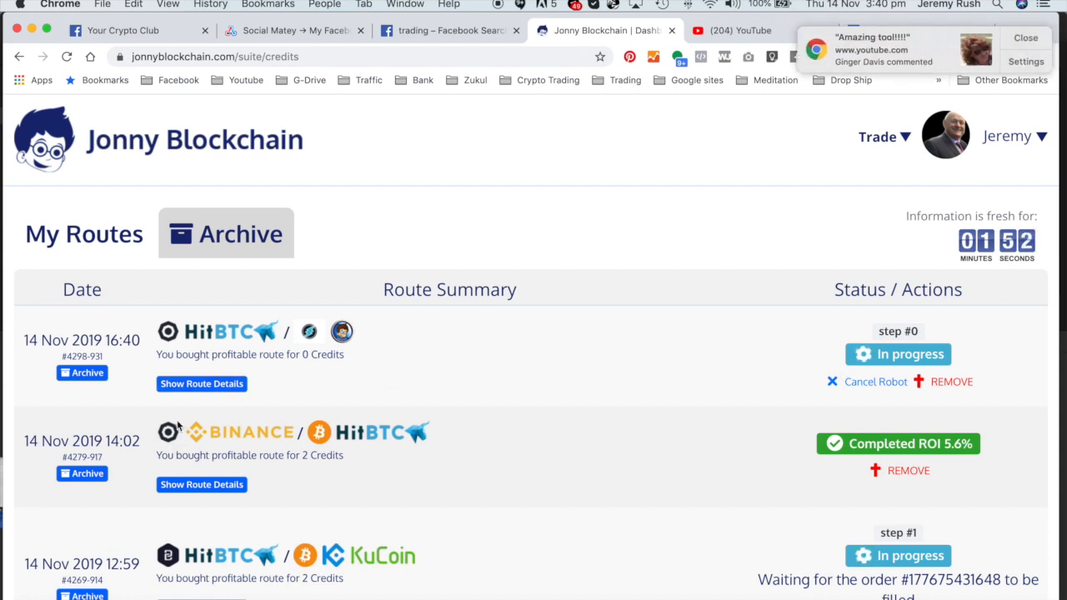
mouse_move(965, 454)
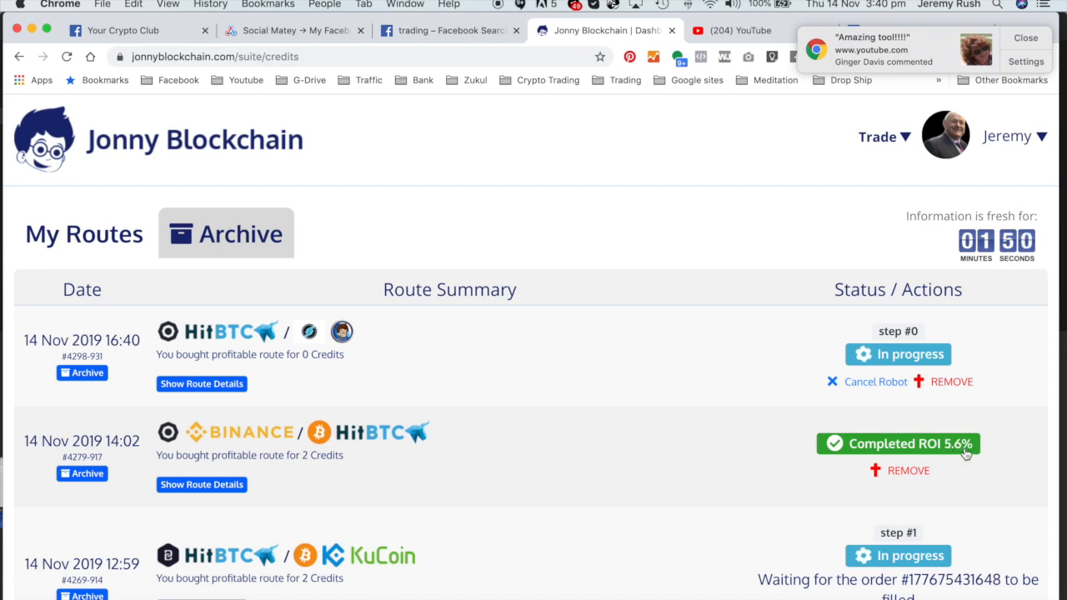
mouse_move(362, 460)
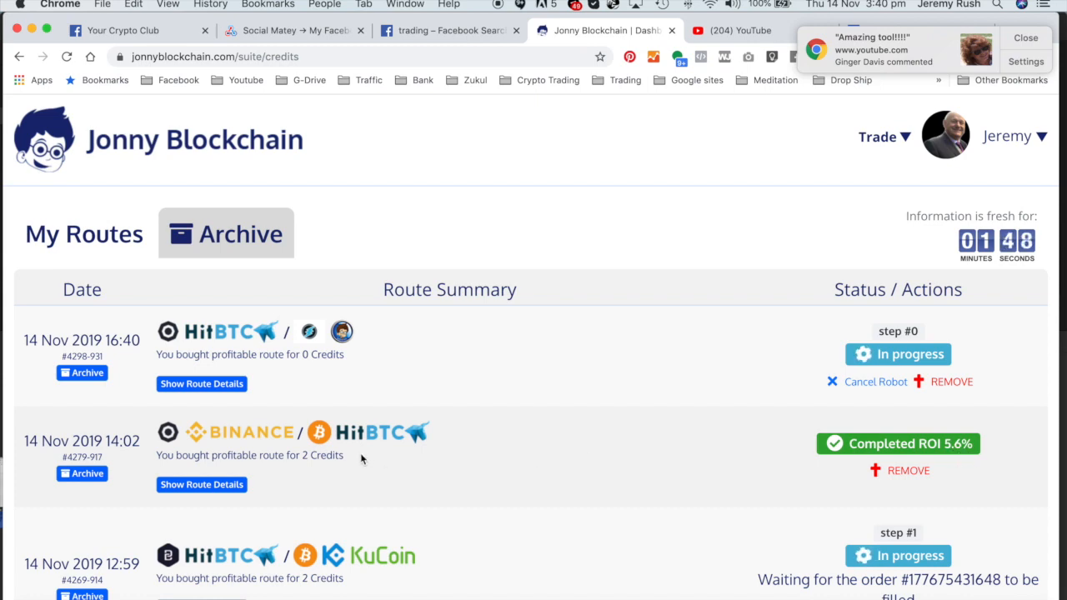
click(200, 483)
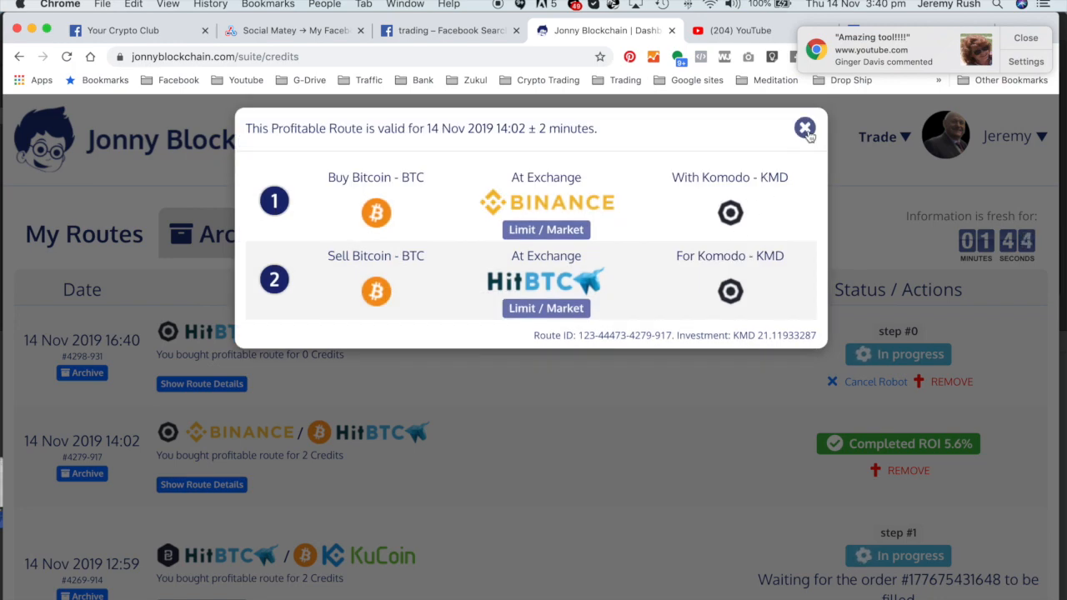
click(803, 127)
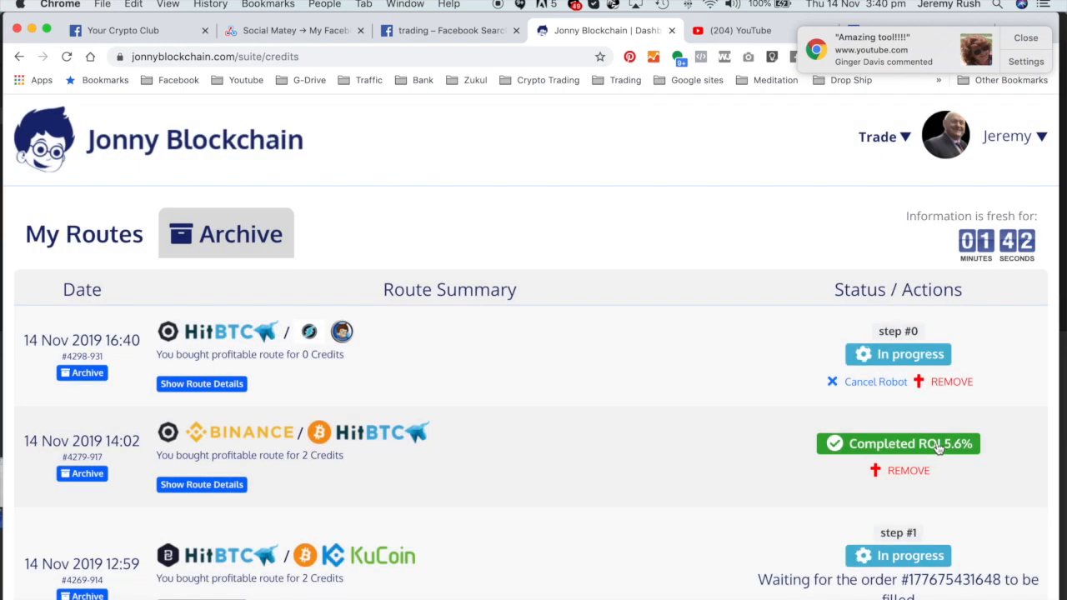
mouse_move(173, 447)
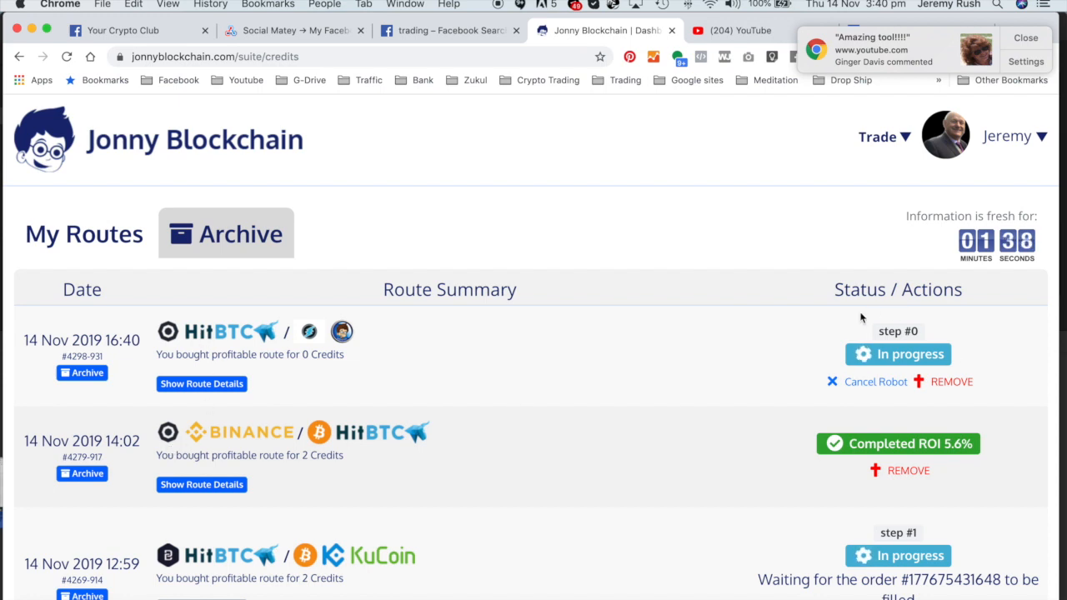
mouse_move(202, 383)
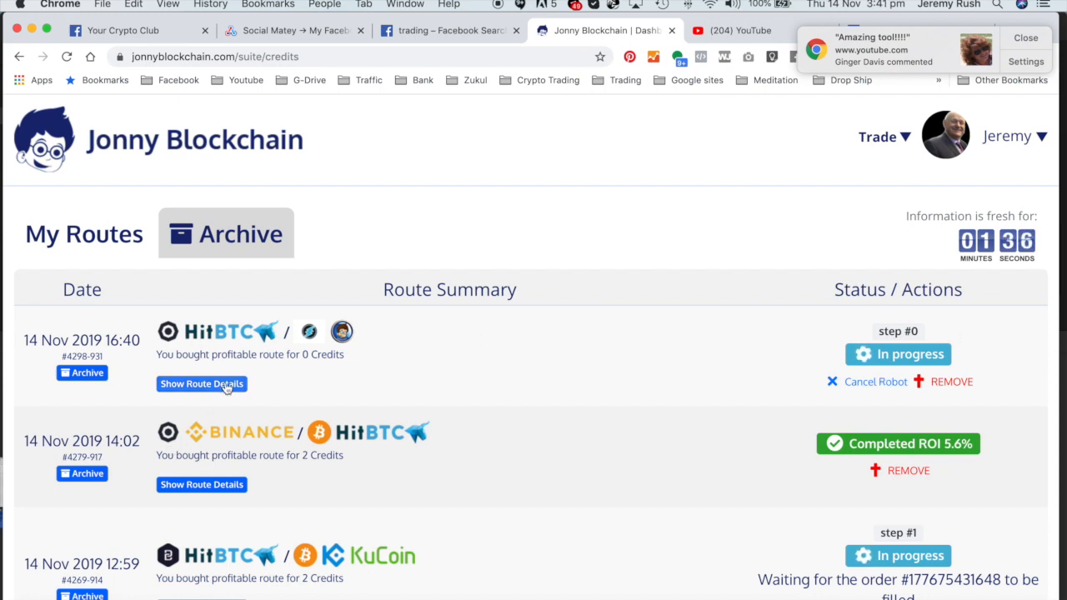
Review the 16:40 HitBTC route's two steps in its details popup, twice.
click(200, 384)
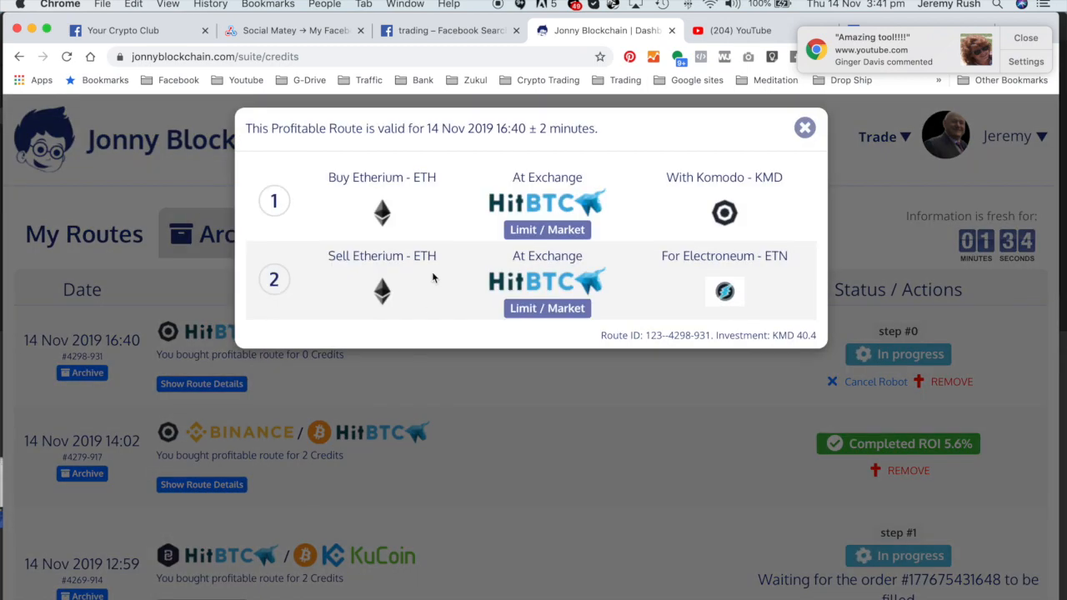
mouse_move(350, 213)
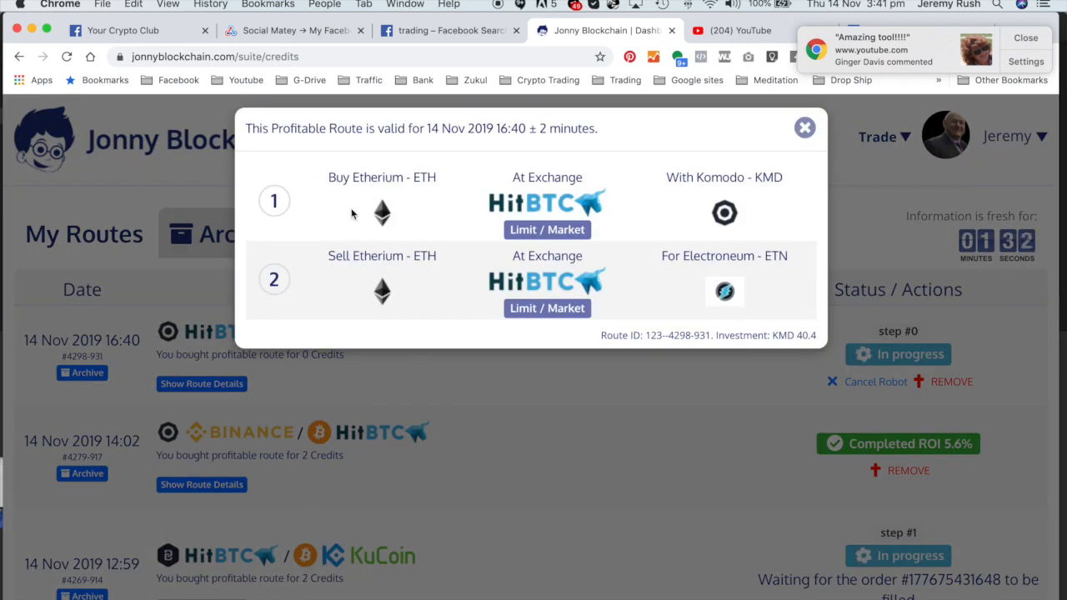
mouse_move(763, 197)
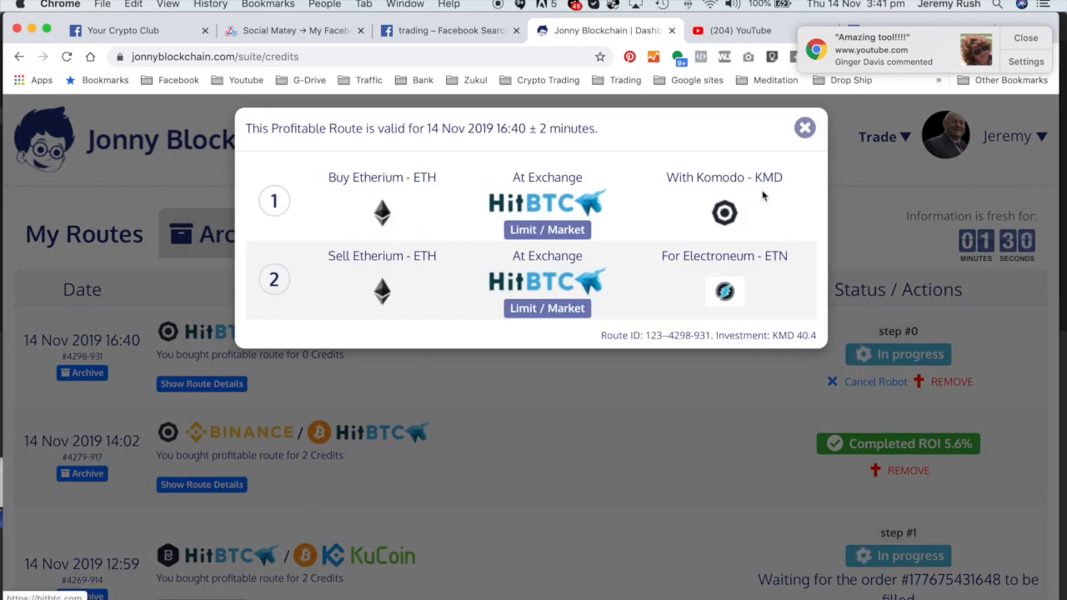
mouse_move(700, 193)
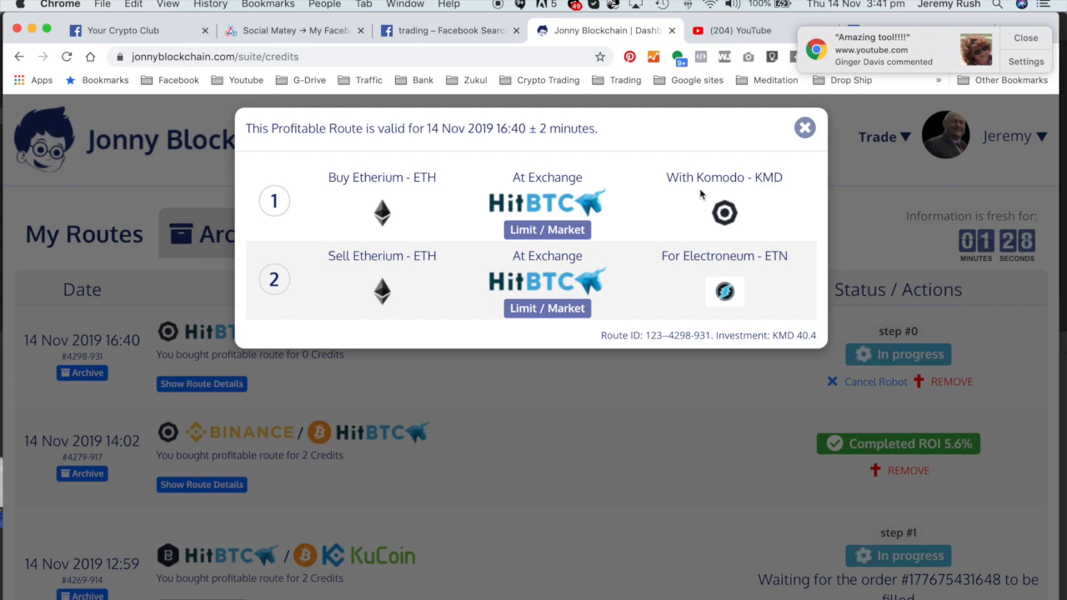
mouse_move(358, 276)
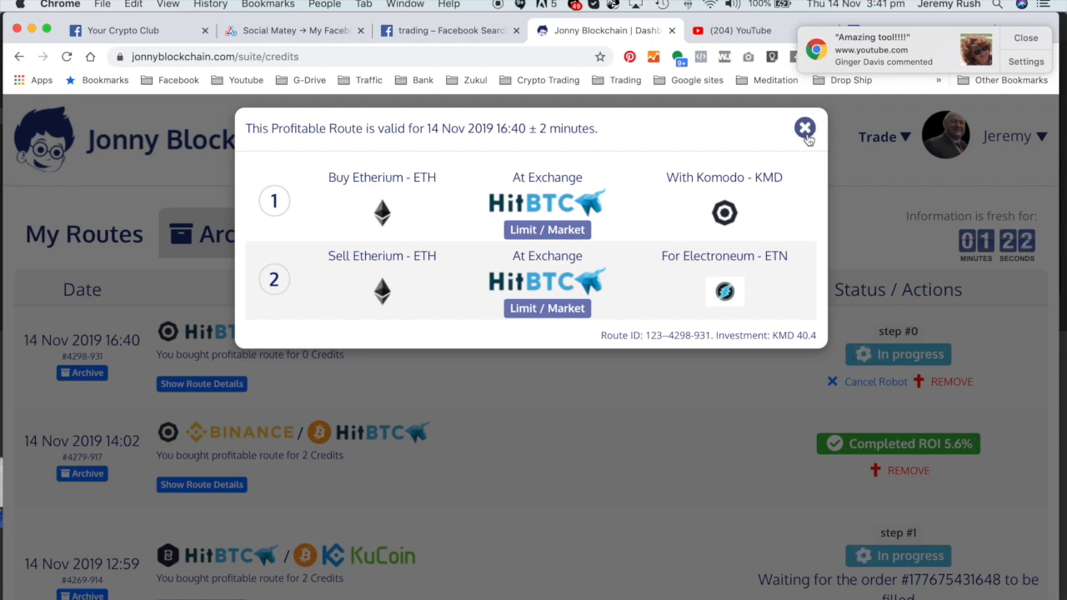
click(803, 127)
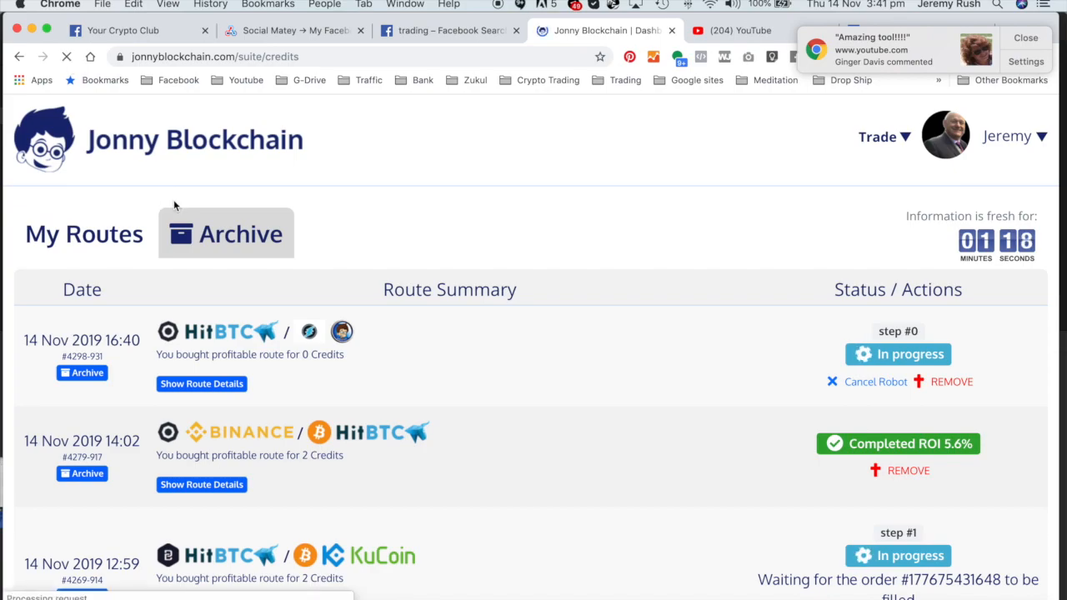
click(200, 383)
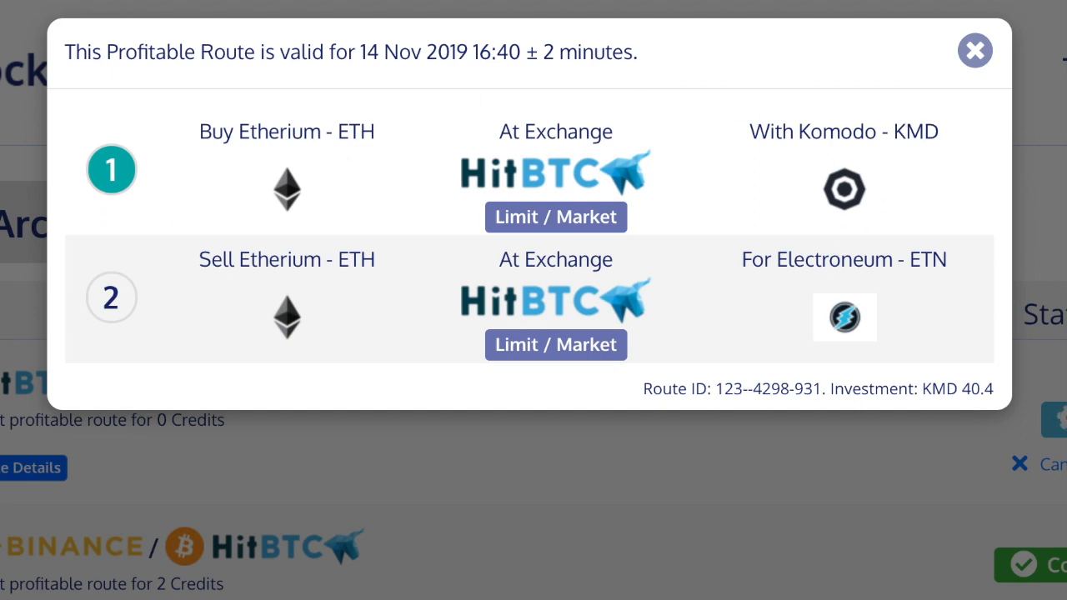
mouse_move(973, 50)
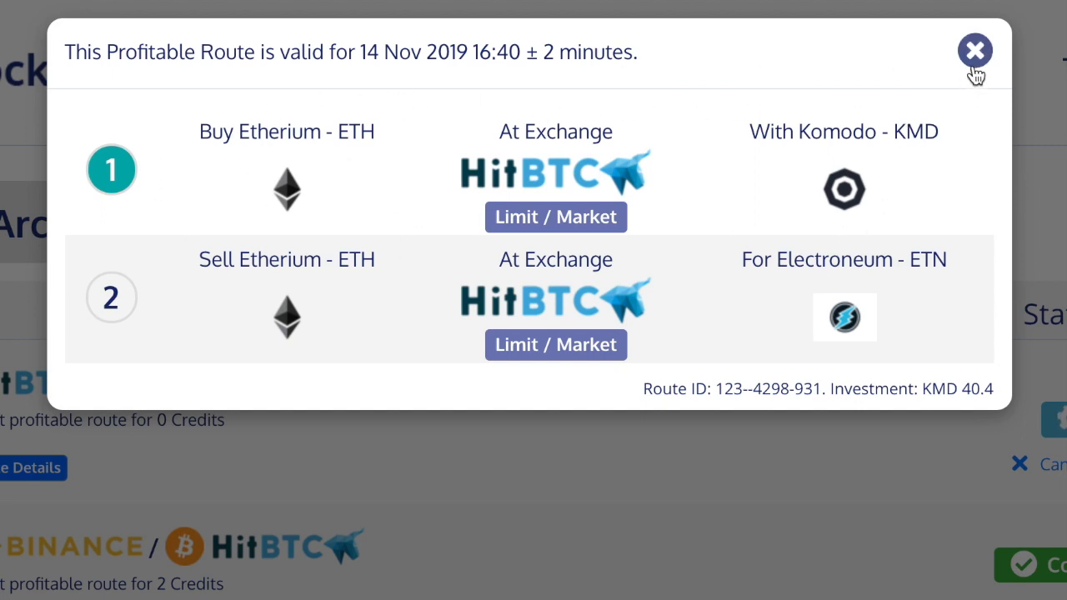
click(973, 50)
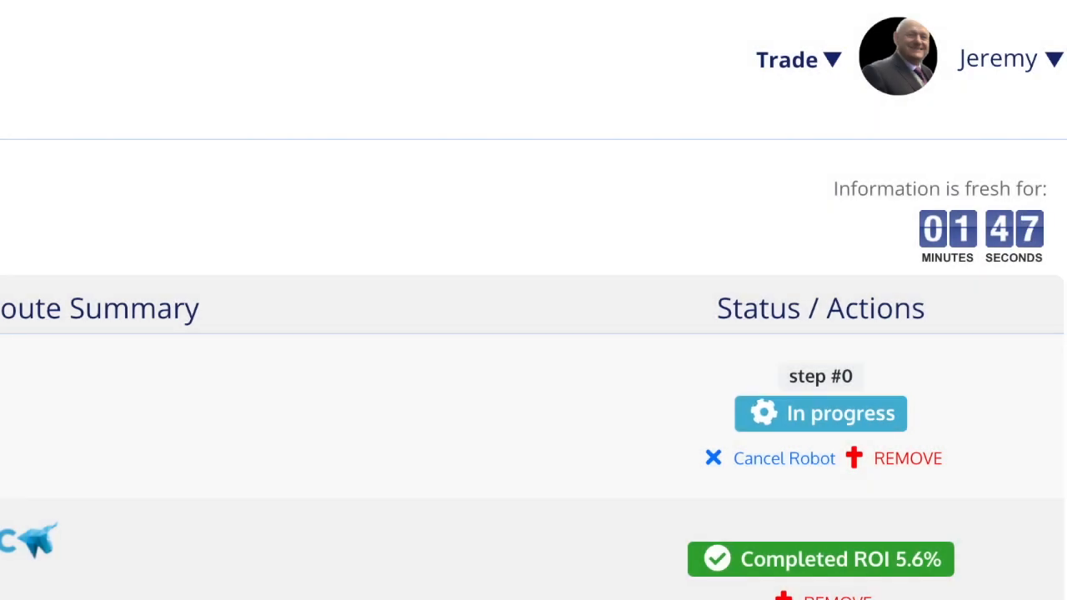
Go to My Portfolio from the Trade menu to see balances per exchange.
click(787, 60)
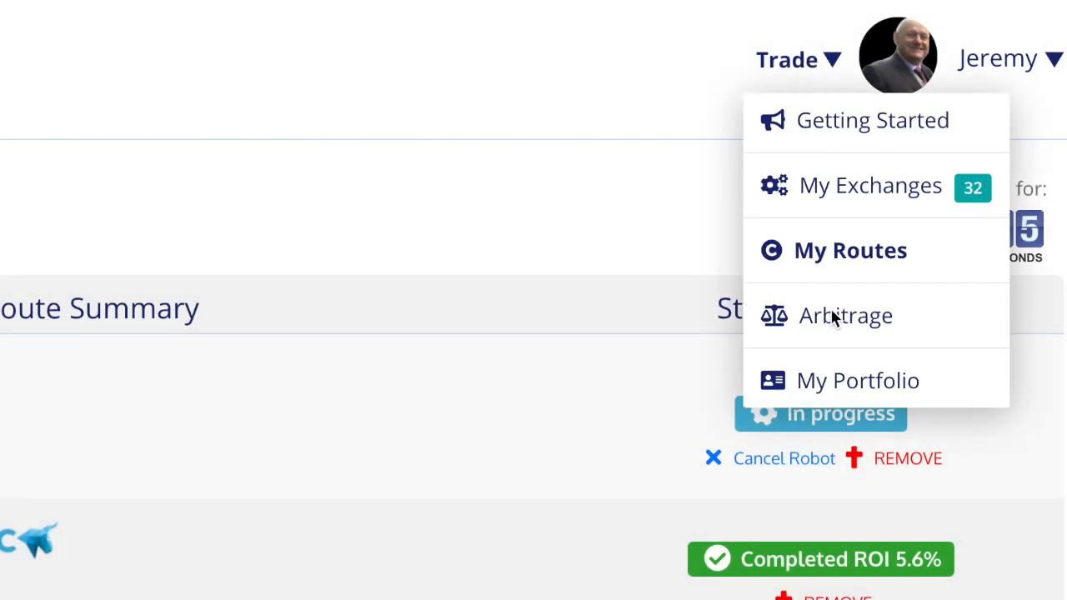
click(857, 380)
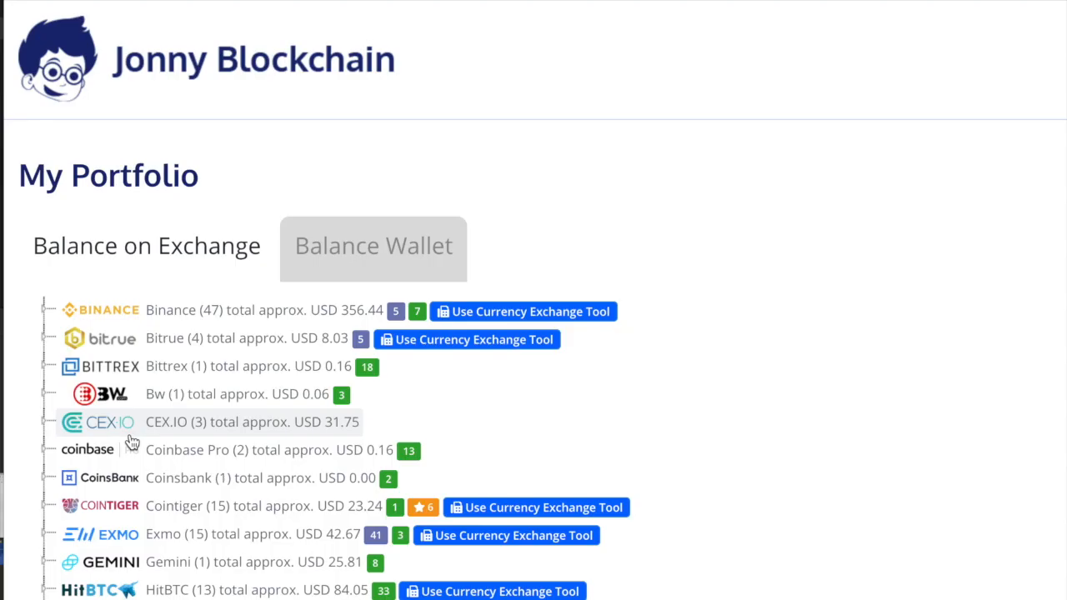
Expand the HitBTC holdings and scroll its coin list, showing 0.1 KMD and about 0.18 ETH.
scroll(down, 3)
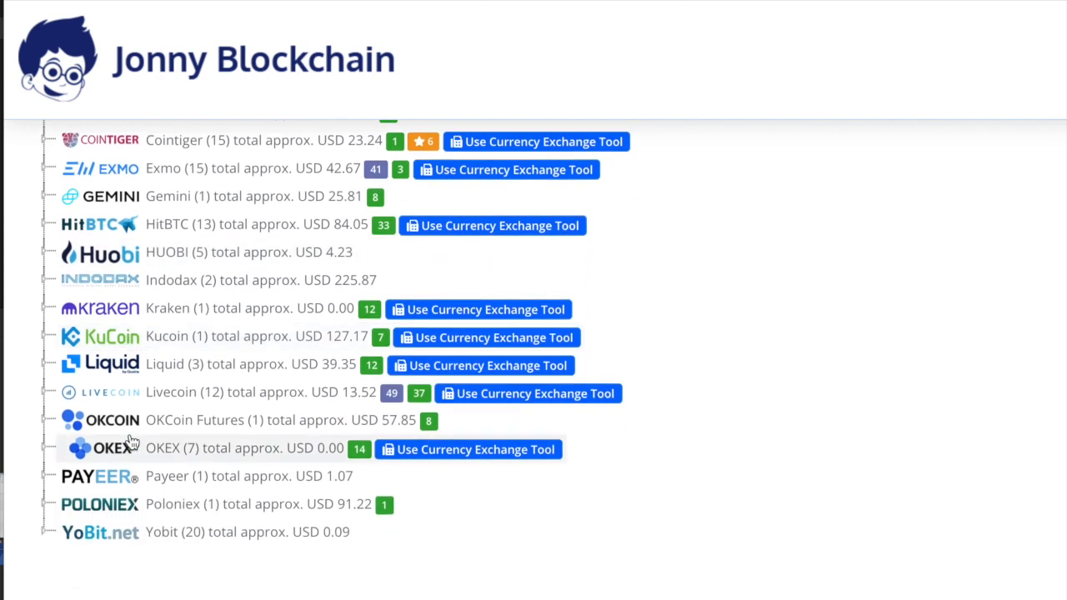
click(50, 270)
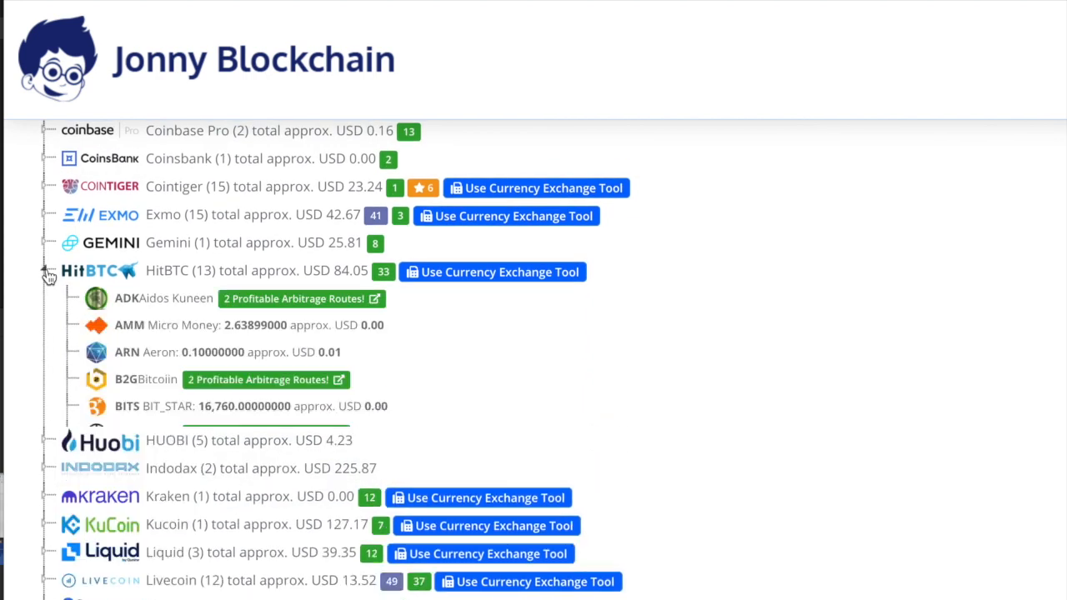
scroll(down, 3)
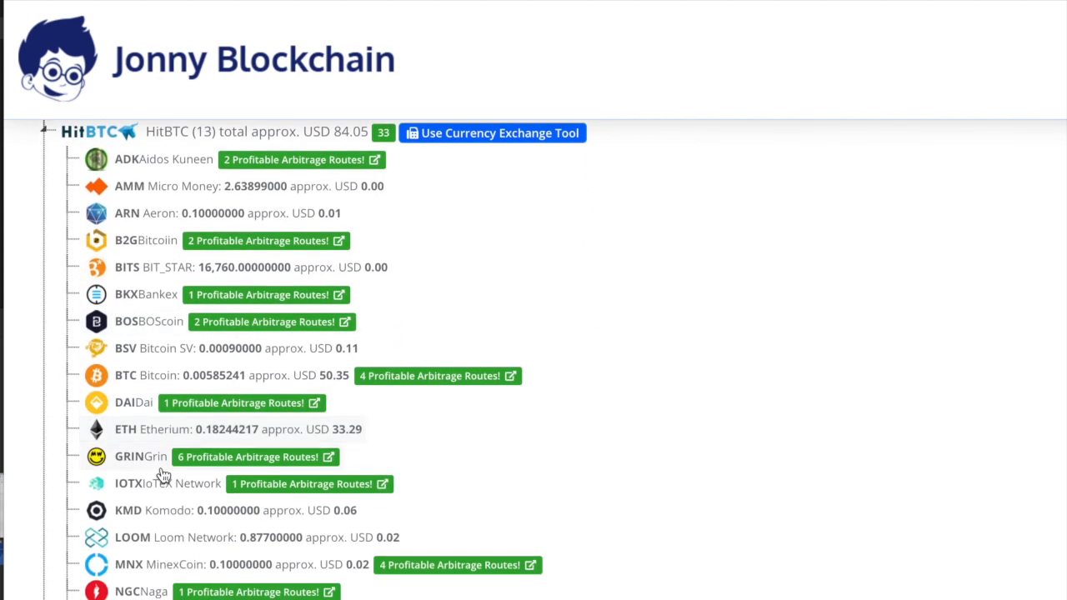
scroll(down, 3)
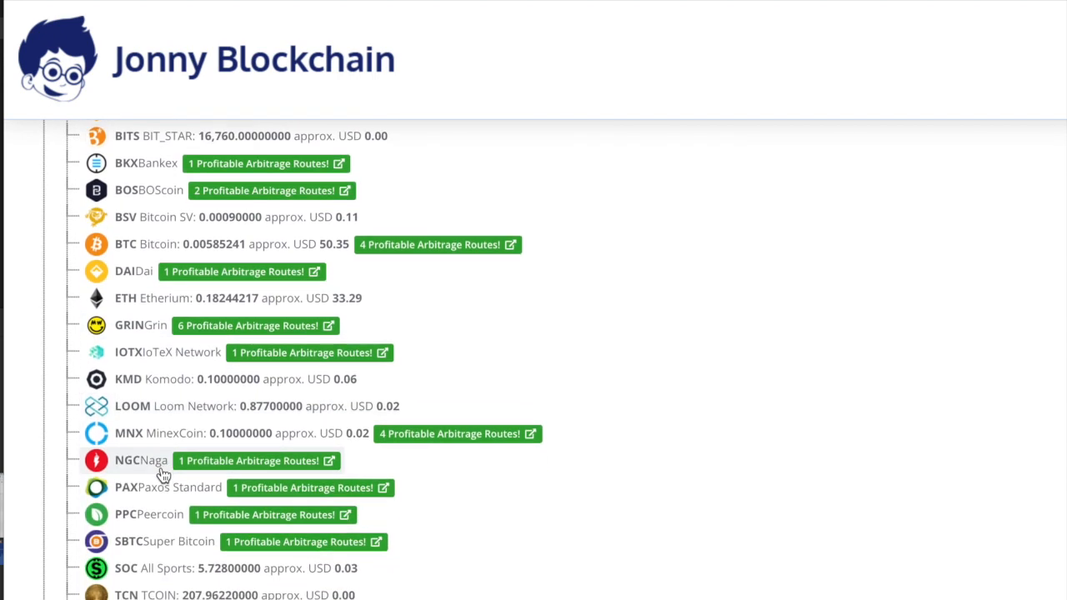
scroll(down, 3)
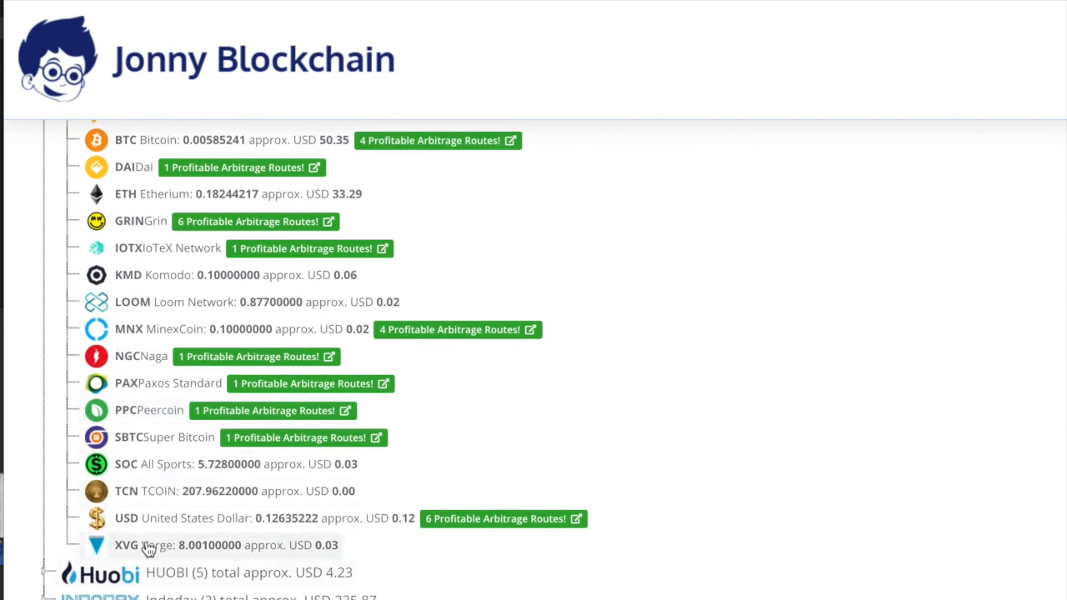
scroll(up, 3)
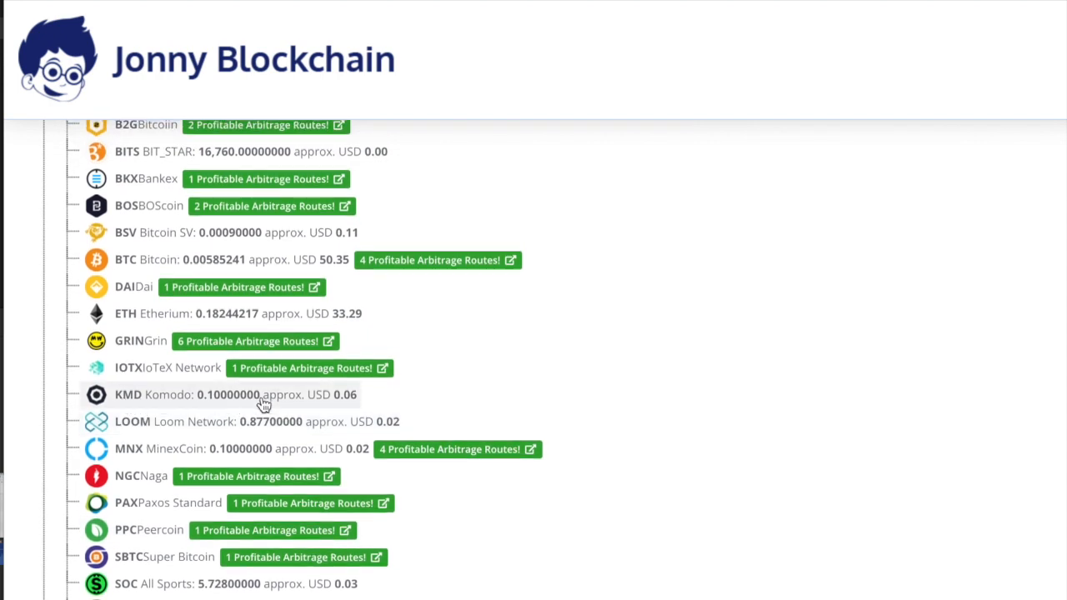
mouse_move(224, 405)
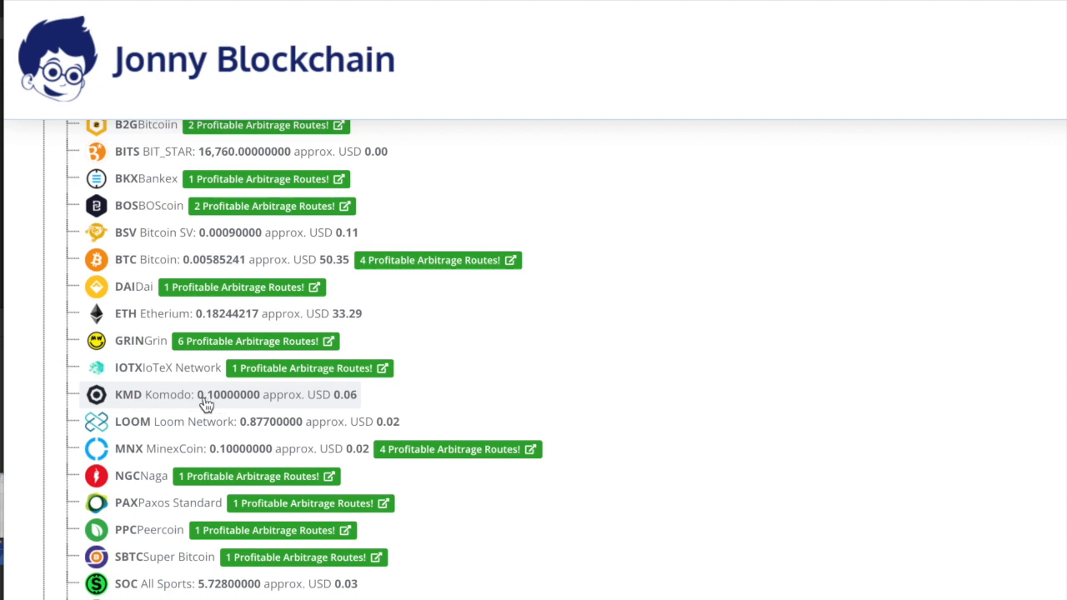
mouse_move(215, 406)
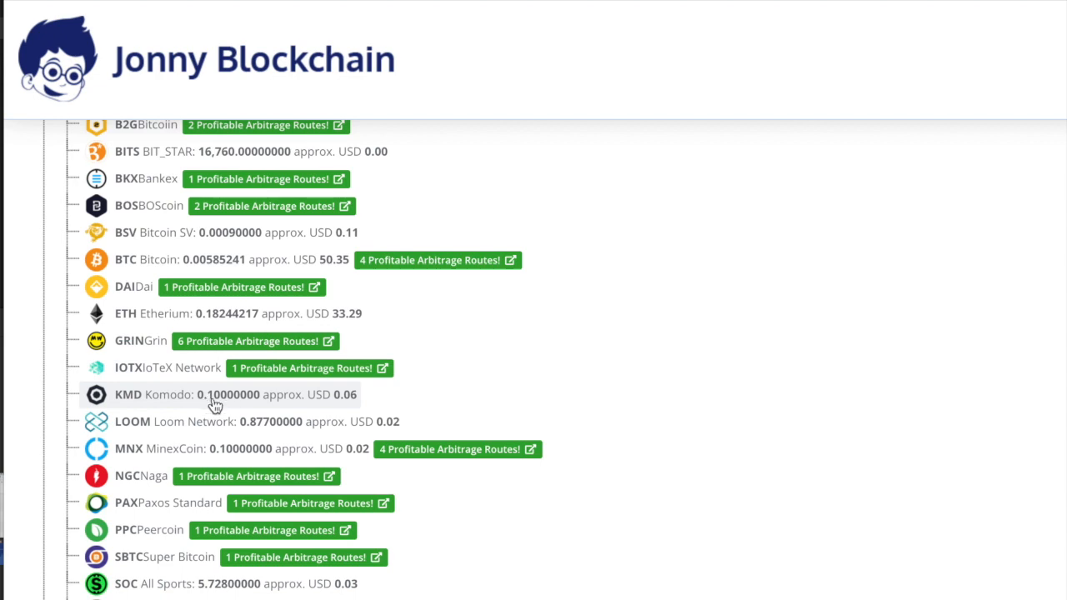
scroll(up, 3)
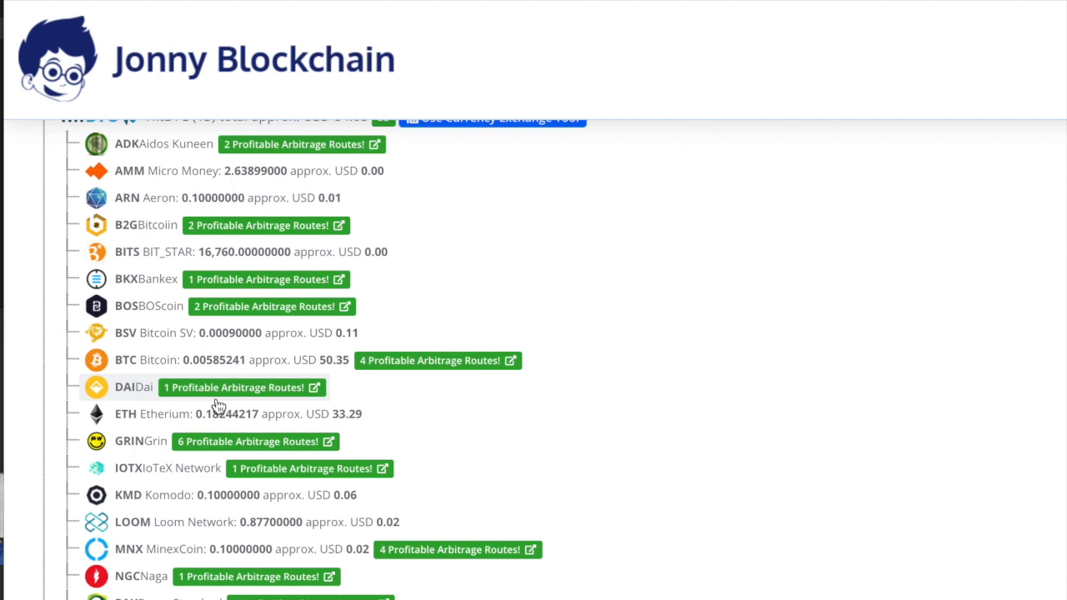
scroll(up, 3)
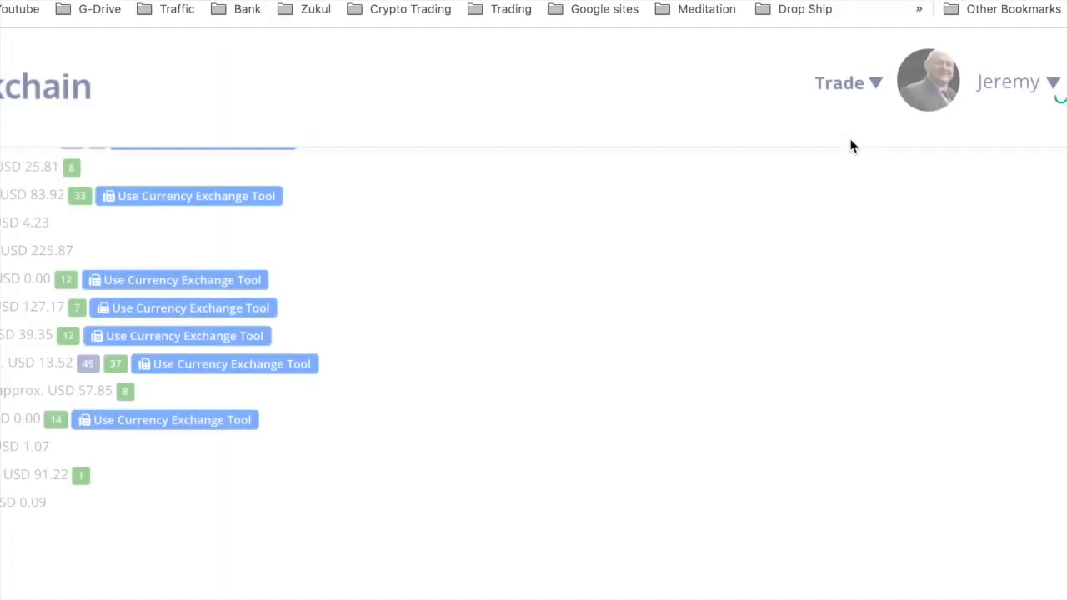
Return to My Routes and view the 16:40 HitBTC route's two ETH steps with KMD 40.3 invested.
click(840, 83)
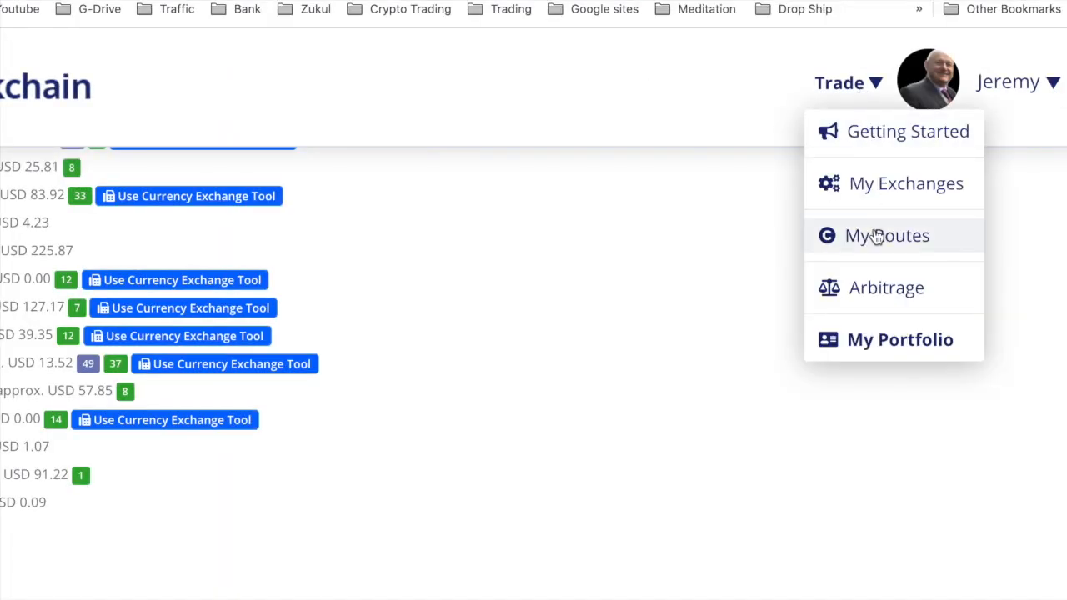
click(887, 235)
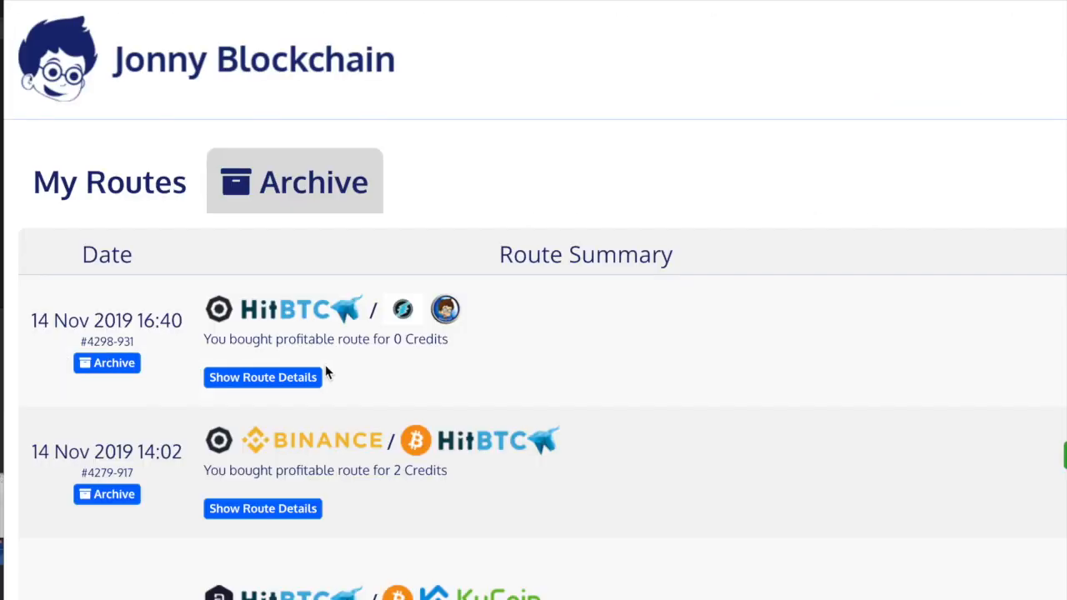
click(263, 377)
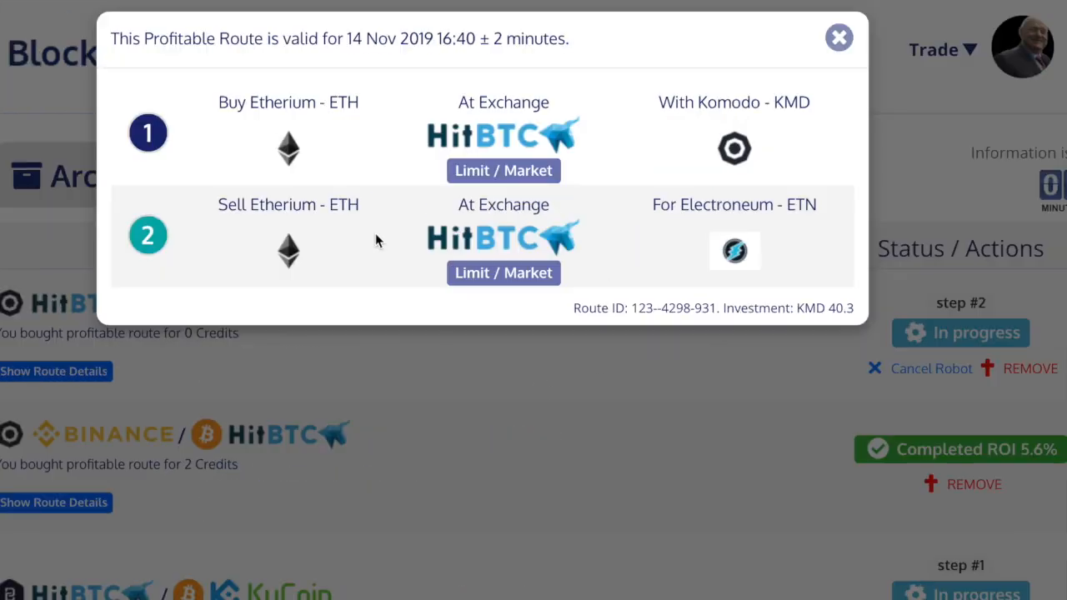
mouse_move(213, 130)
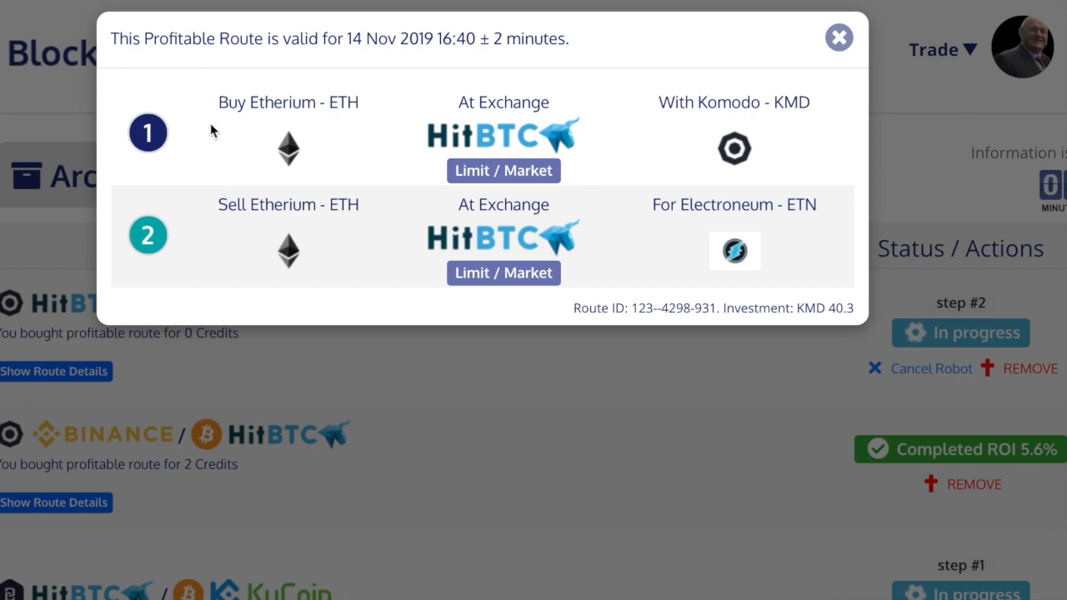
mouse_move(786, 102)
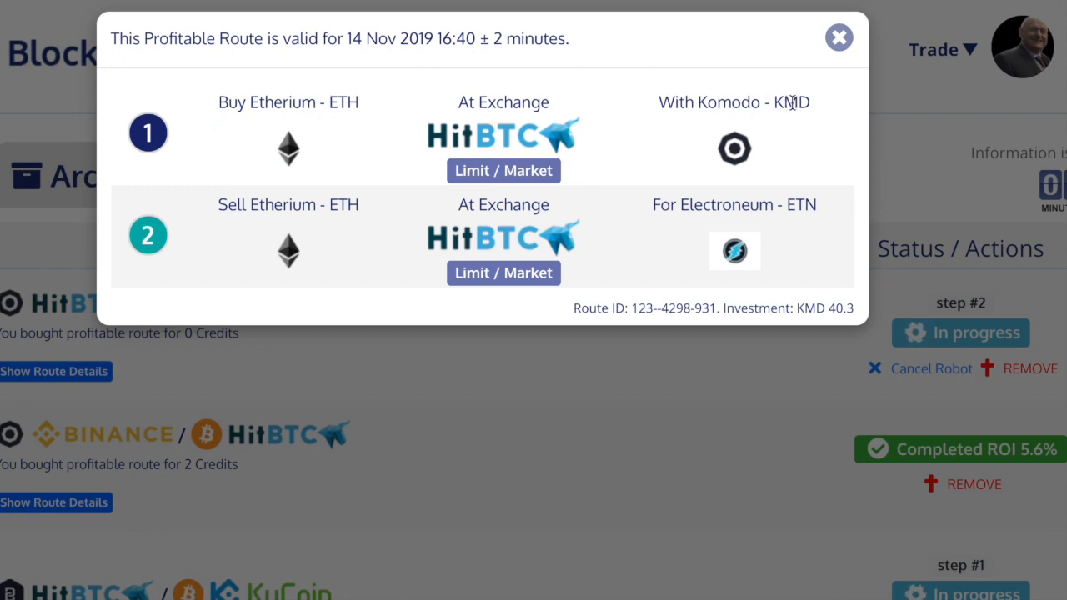
double_click(340, 101)
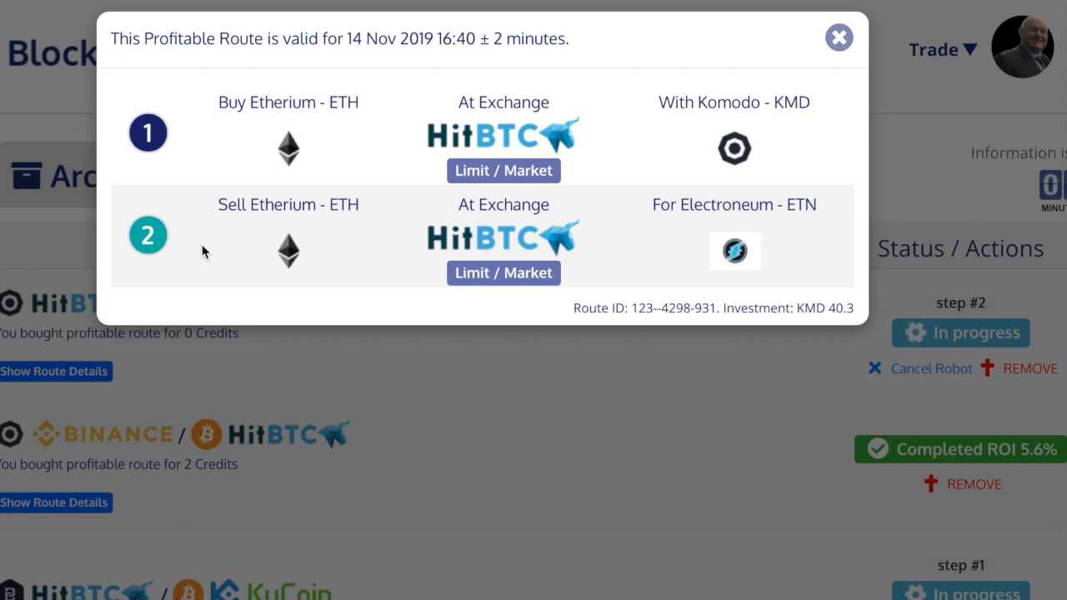
mouse_move(154, 147)
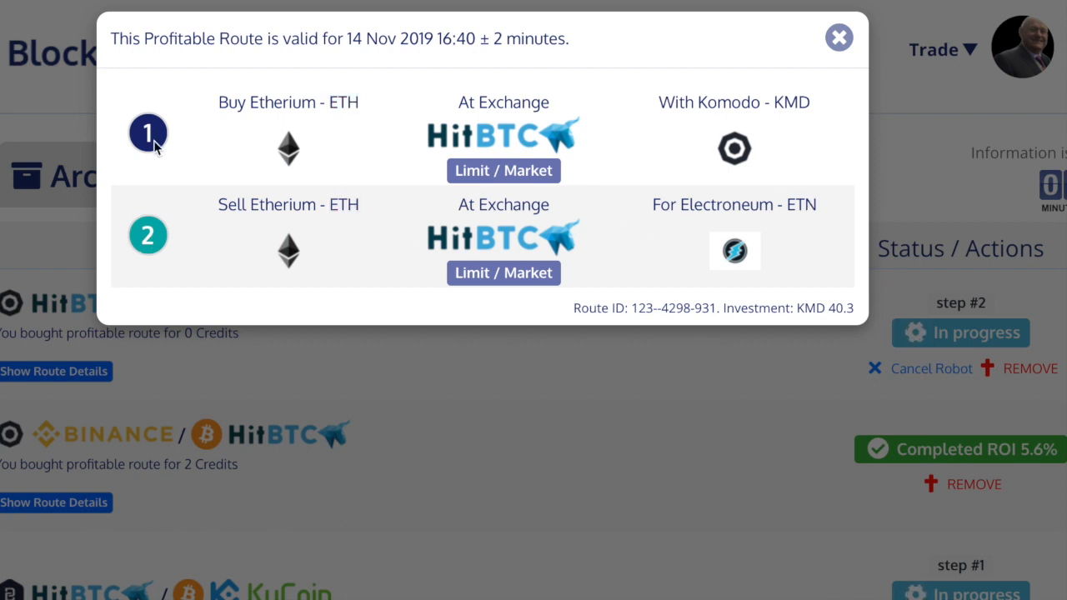
mouse_move(183, 253)
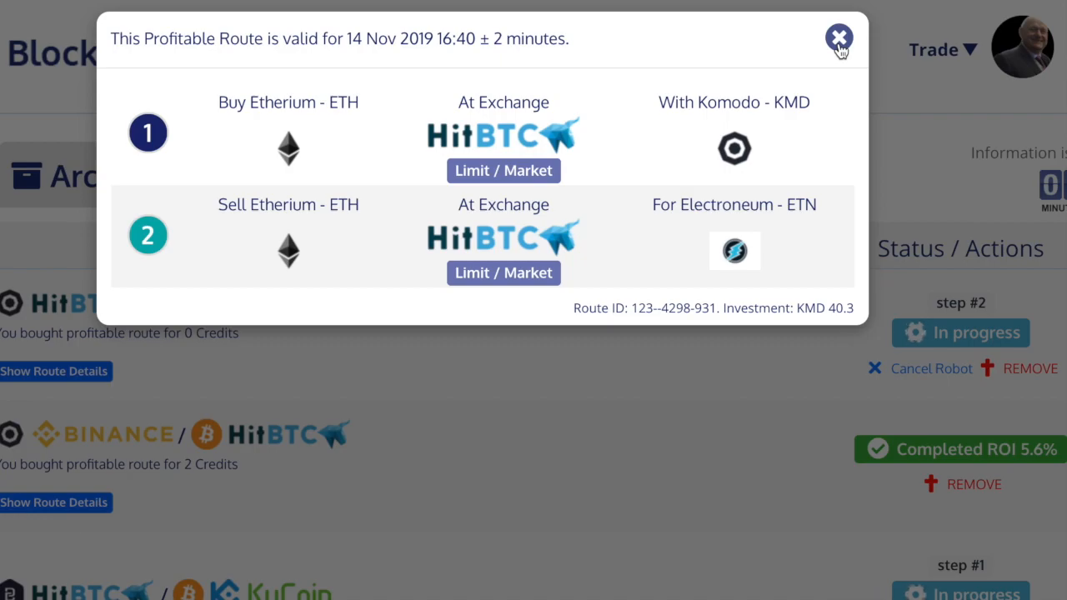
Close the route details and read Chrome's HitBTC notice that 840 ETN were bought.
click(838, 38)
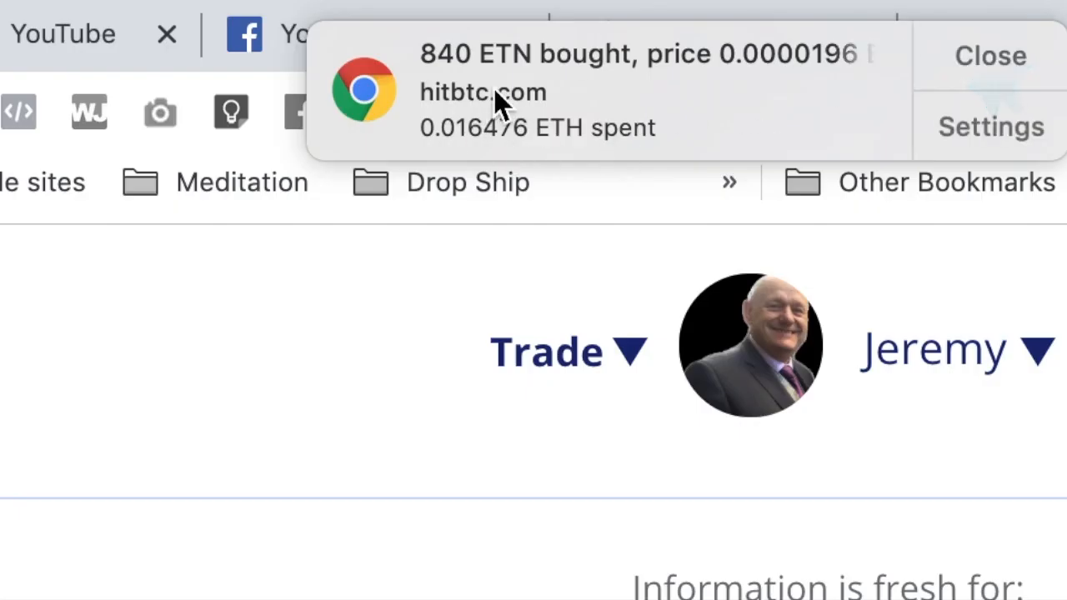
mouse_move(430, 150)
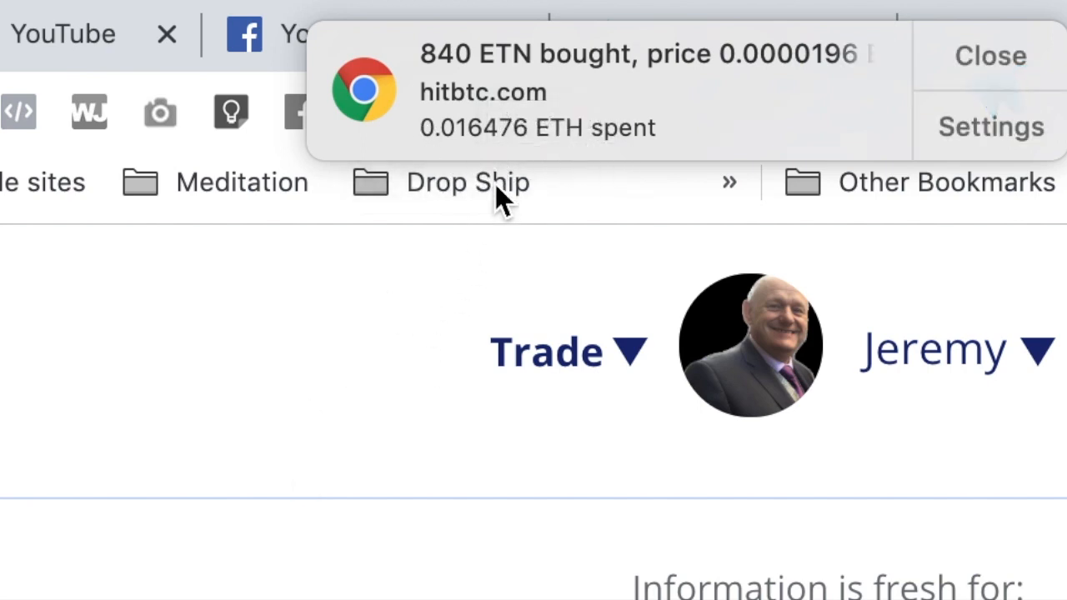
mouse_move(650, 92)
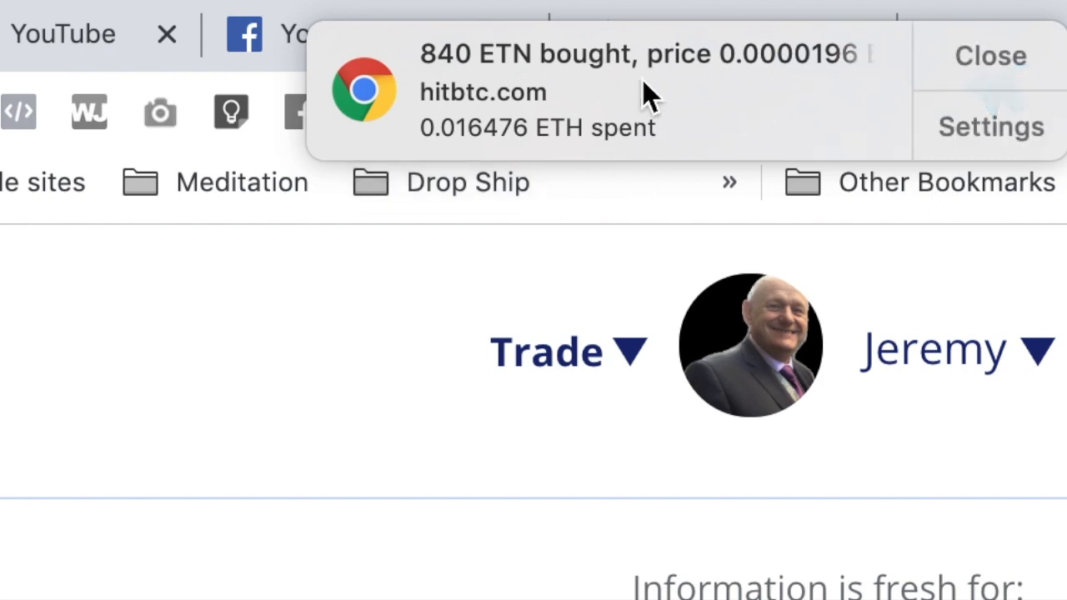
mouse_move(497, 80)
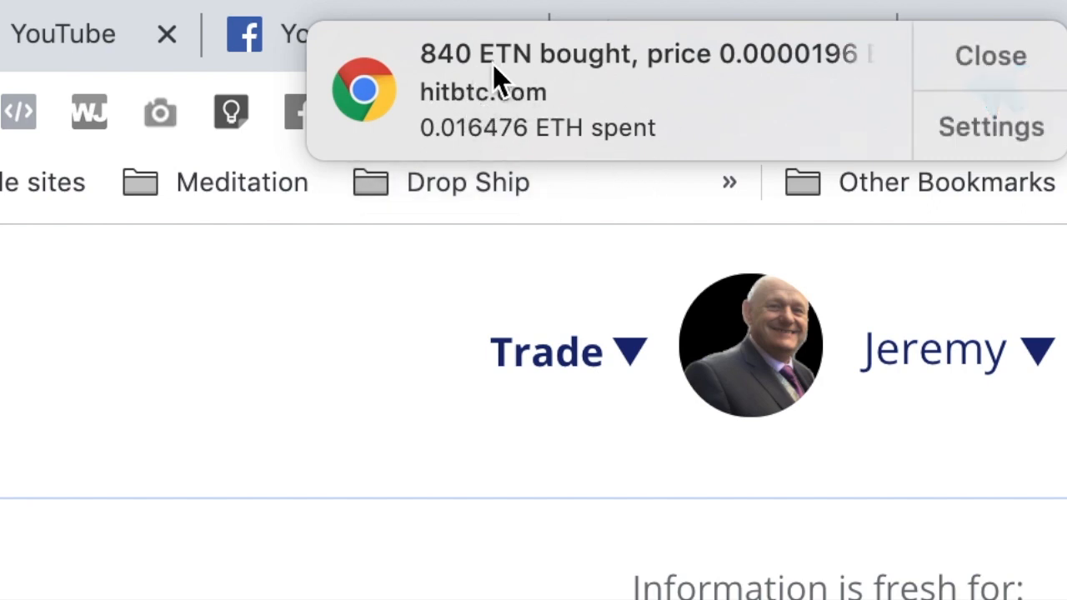
mouse_move(509, 75)
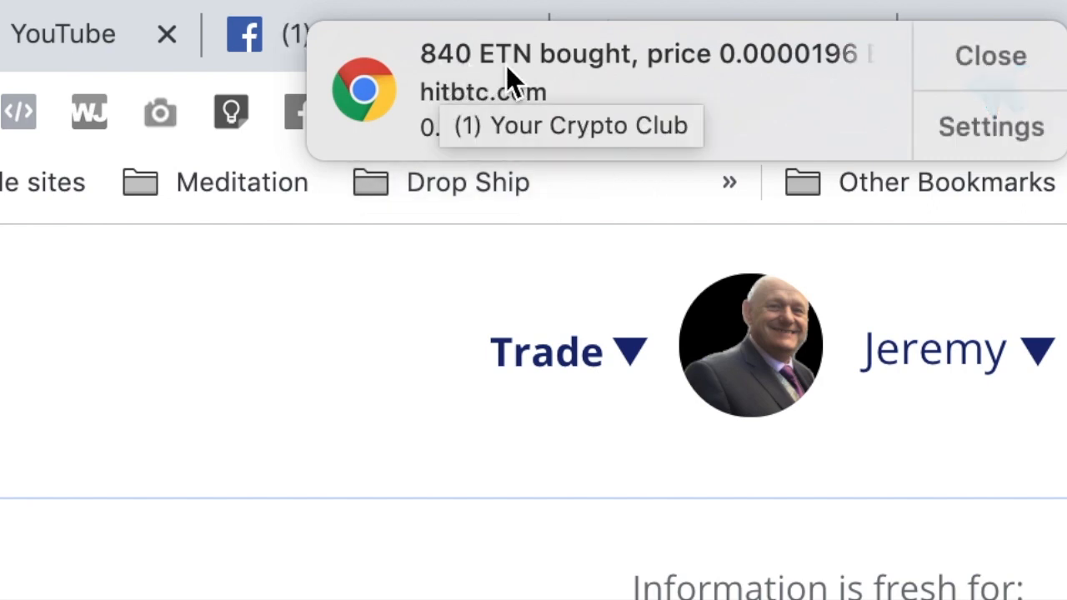
mouse_move(380, 358)
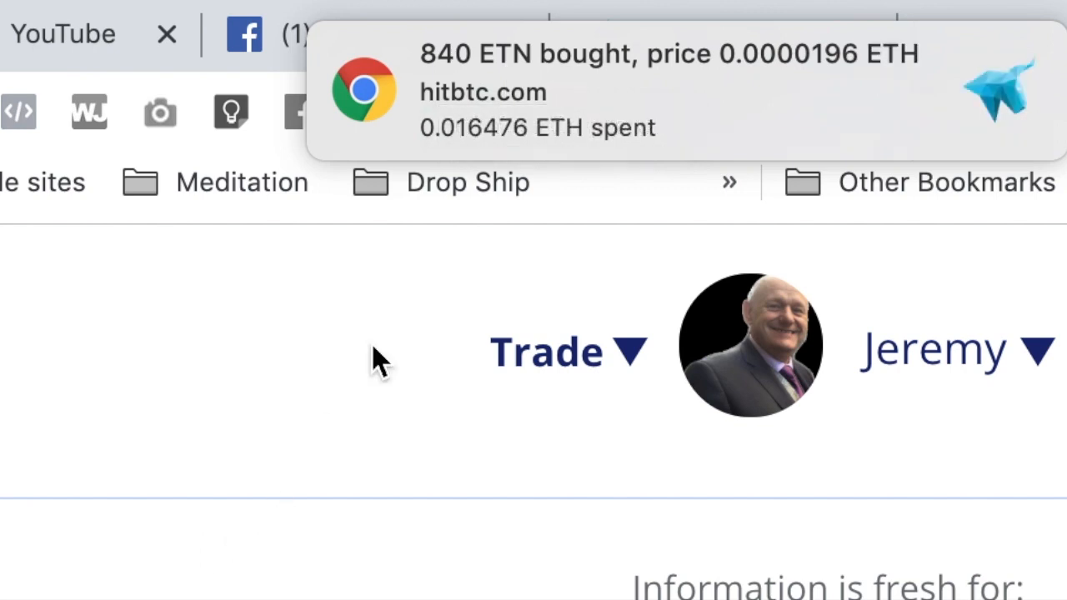
mouse_move(758, 217)
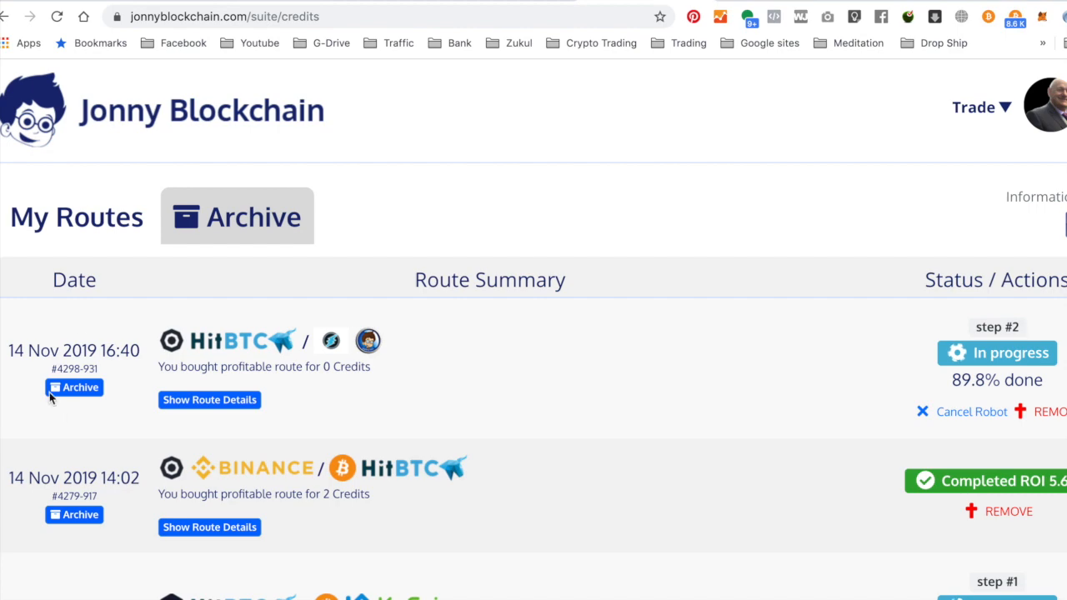
Reopen and close the in-progress route's details before switching to the HitBTC ETN/ETH page.
click(73, 387)
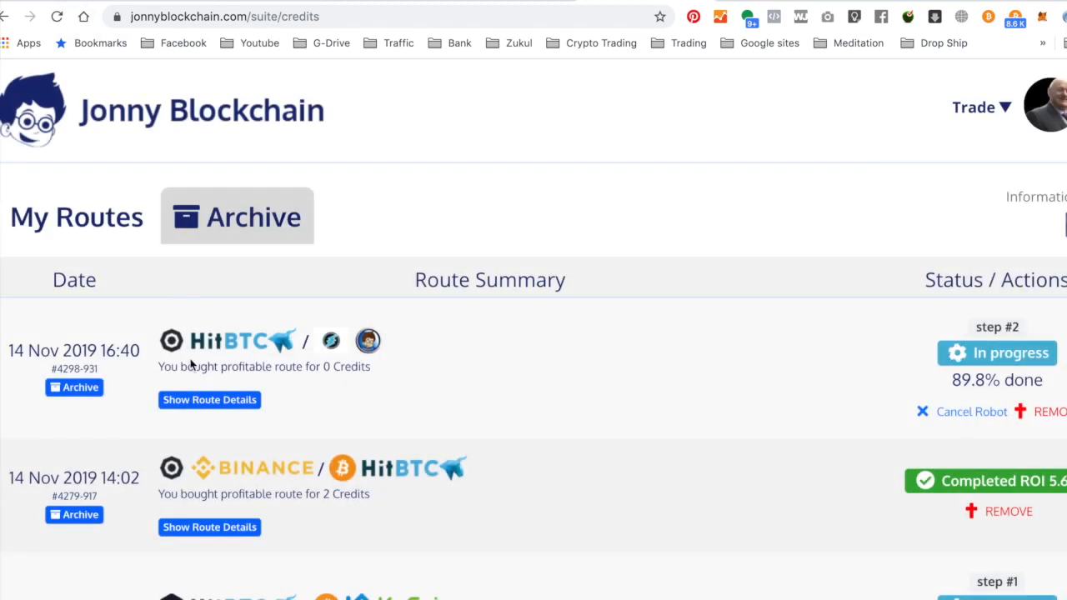
click(210, 400)
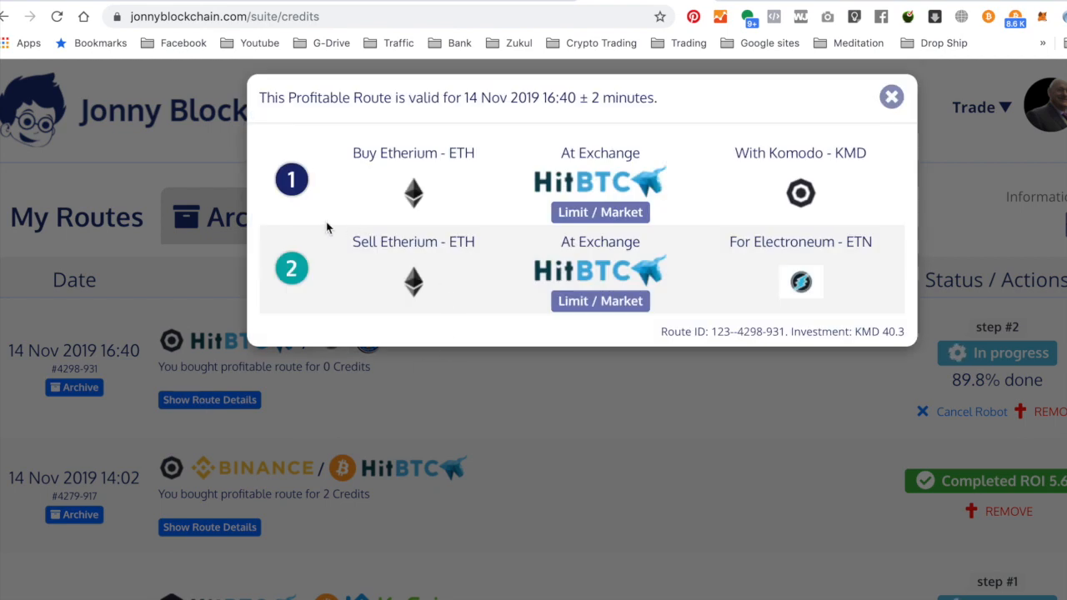
mouse_move(392, 265)
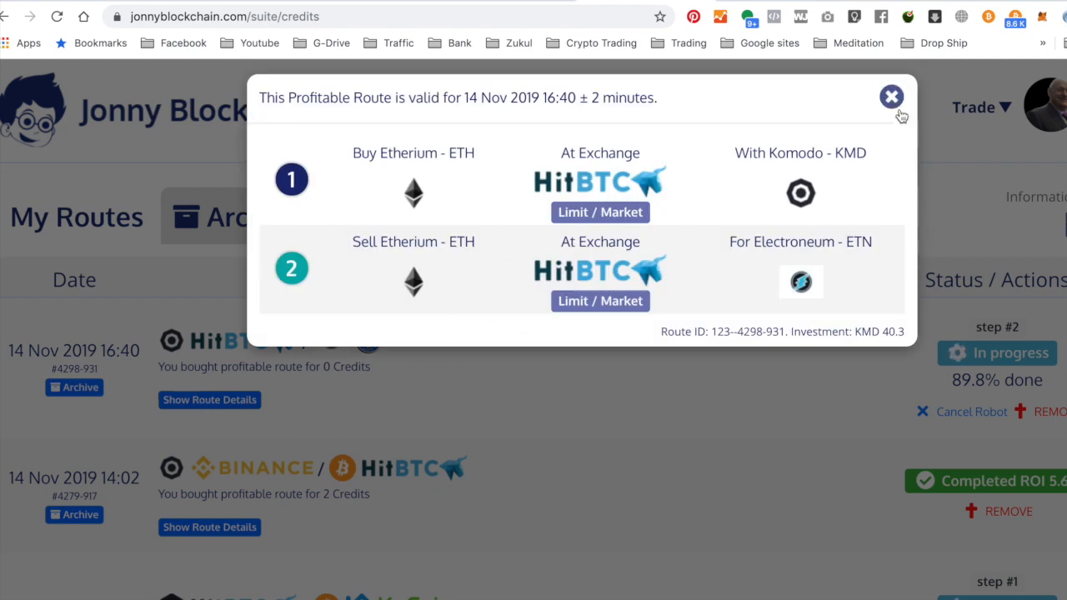
click(890, 97)
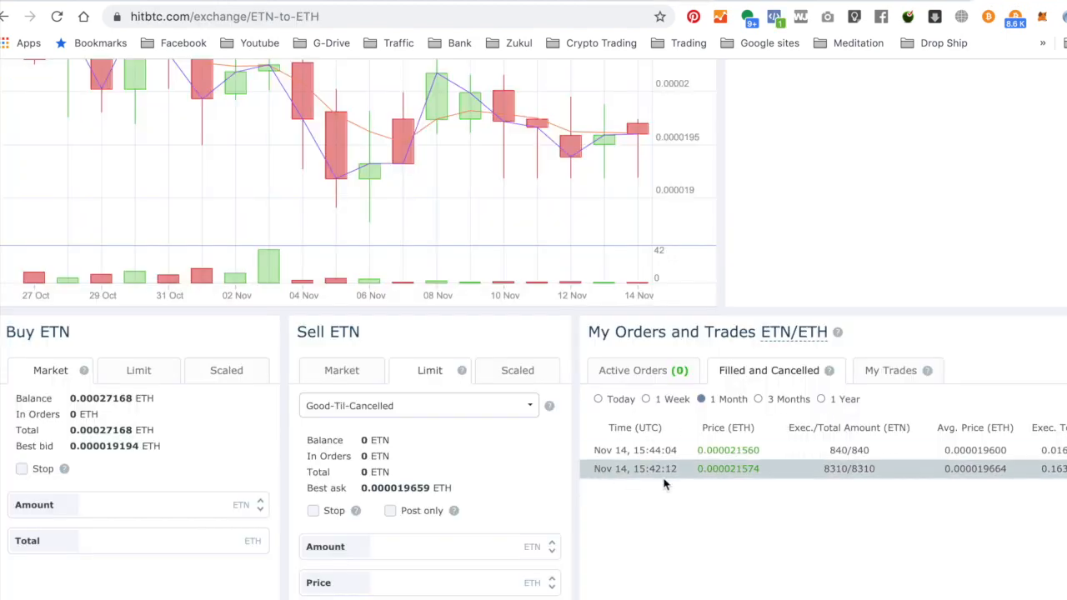
mouse_move(837, 485)
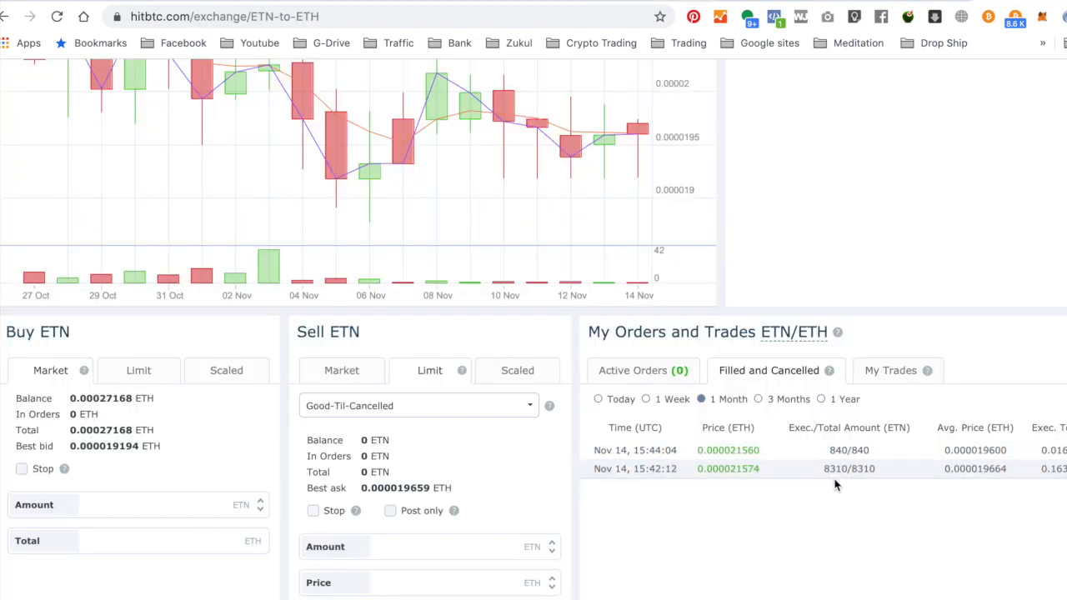
mouse_move(637, 3)
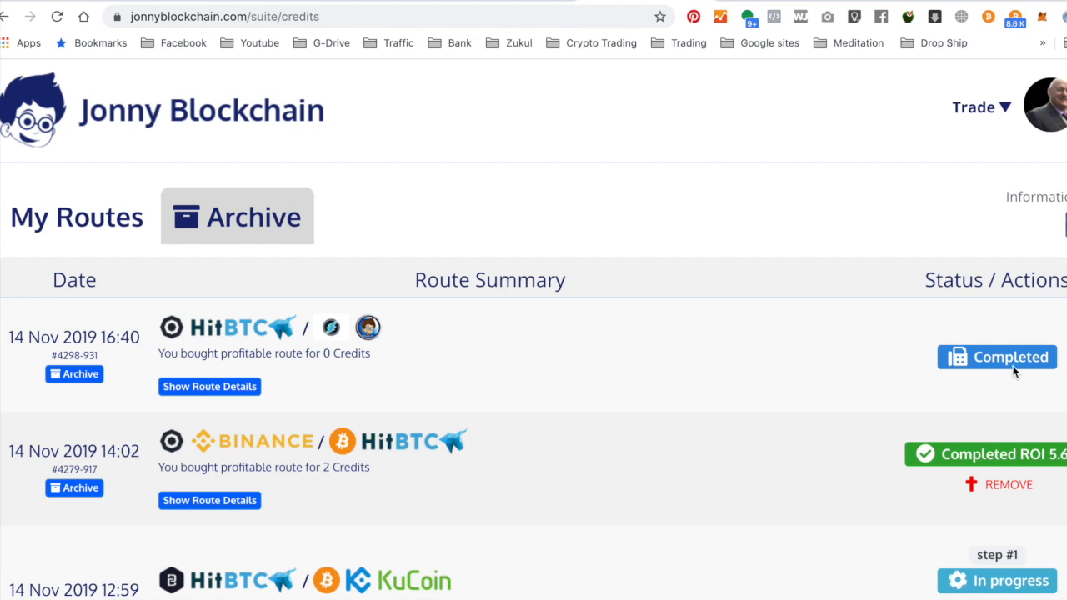
mouse_move(176, 407)
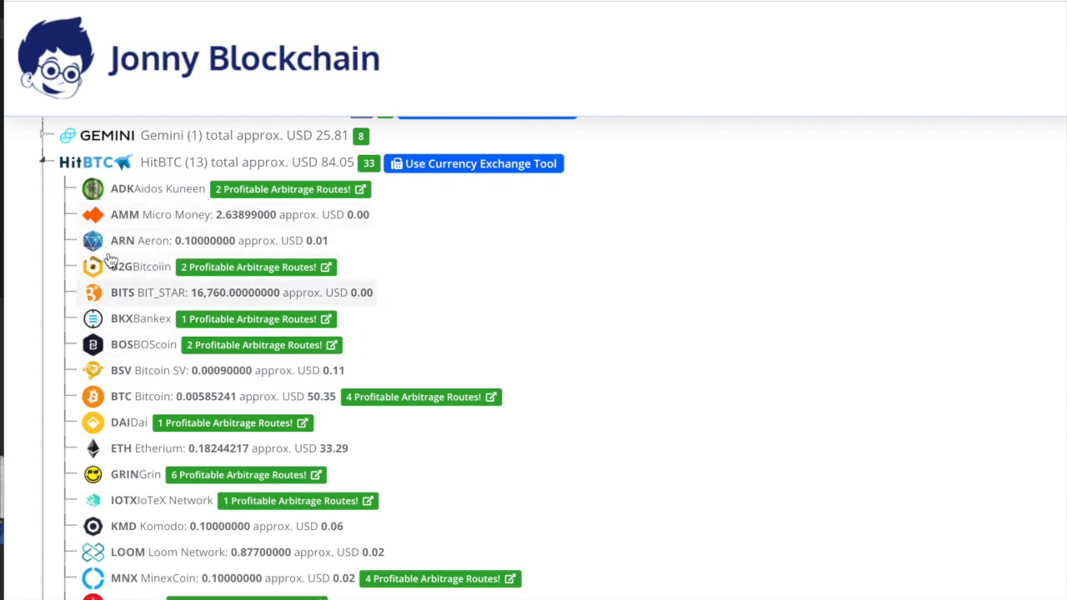
mouse_move(125, 433)
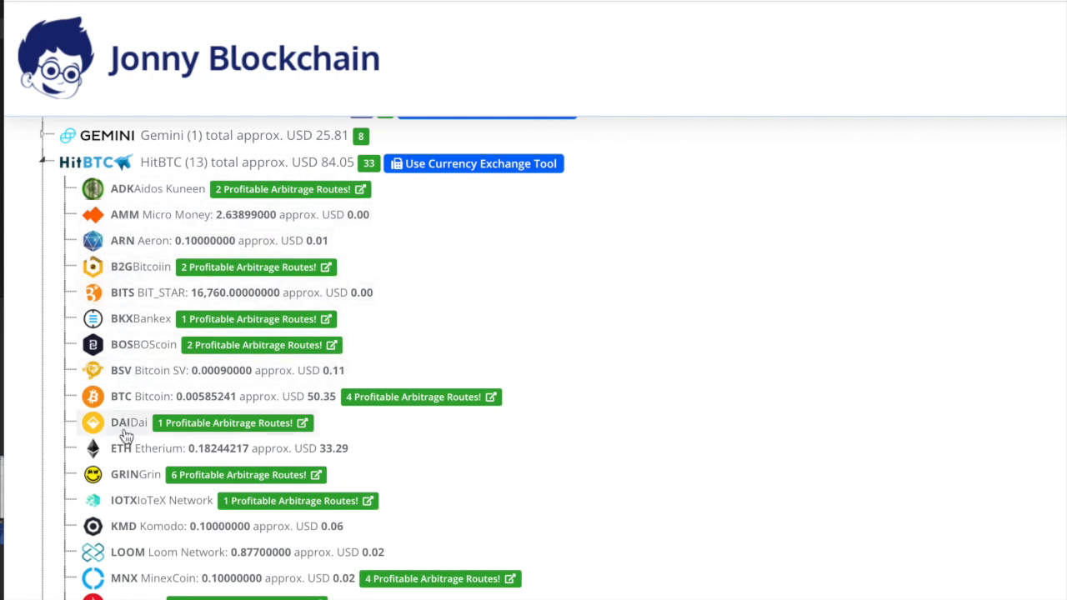
Expand the refreshed HitBTC holdings showing 9,150 ETN worth about USD 32.71 and ETH 0.00244454.
scroll(down, 3)
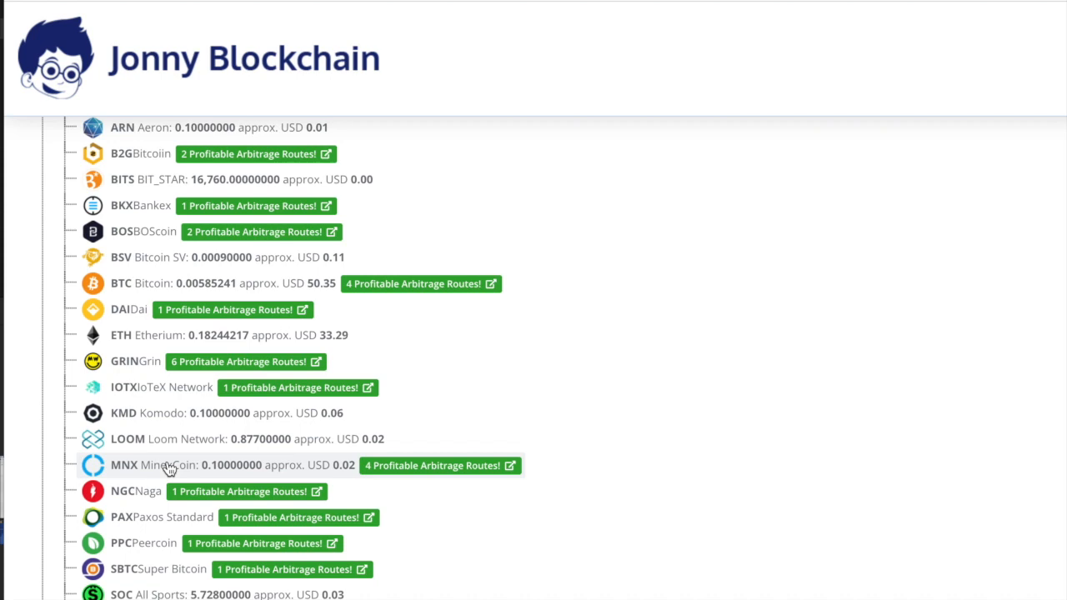
scroll(down, 3)
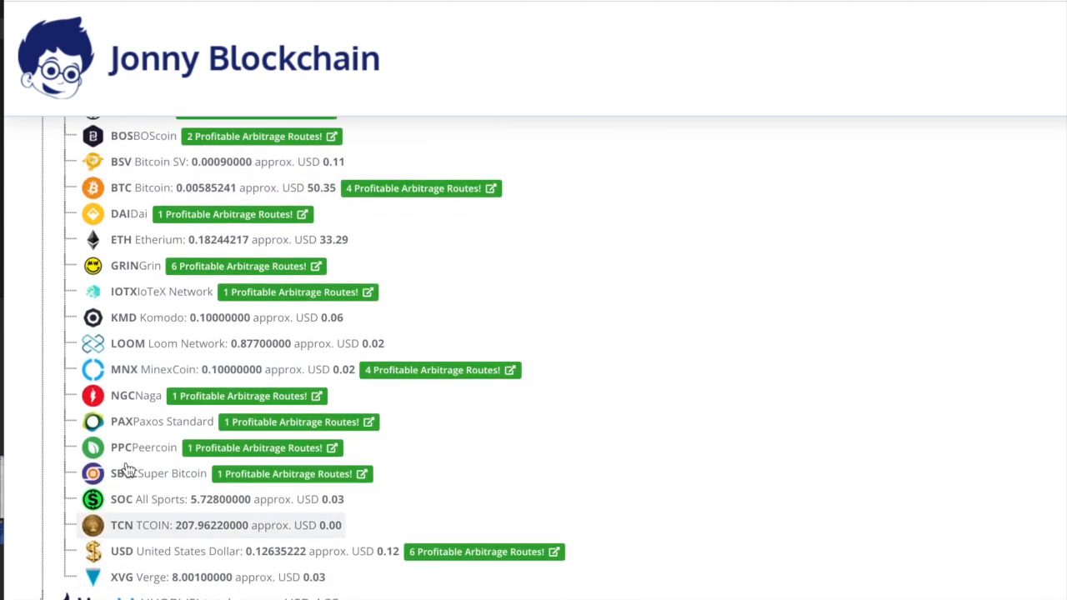
scroll(up, 3)
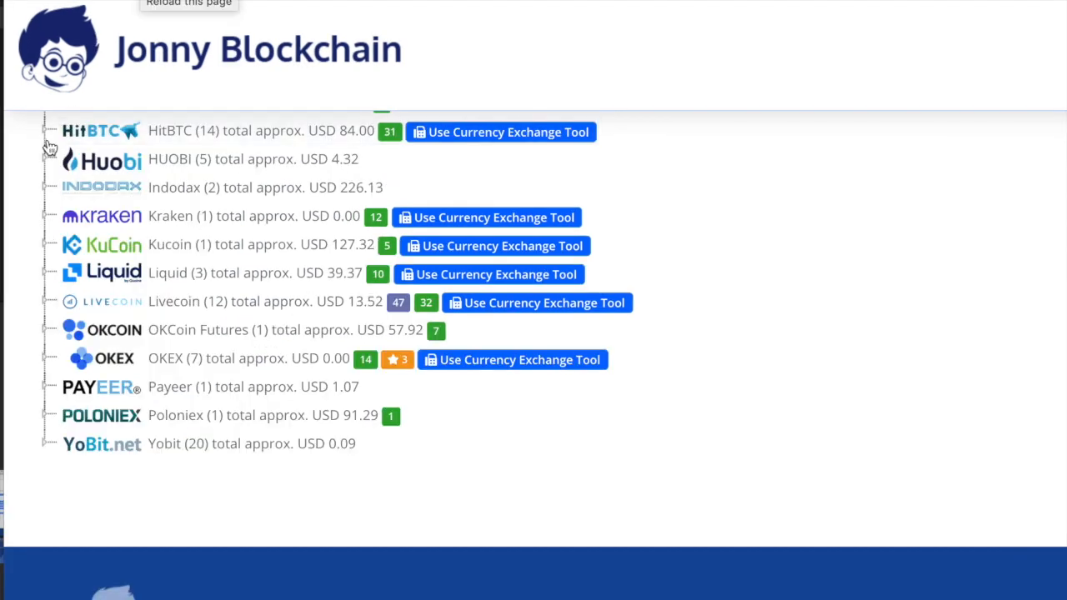
click(50, 130)
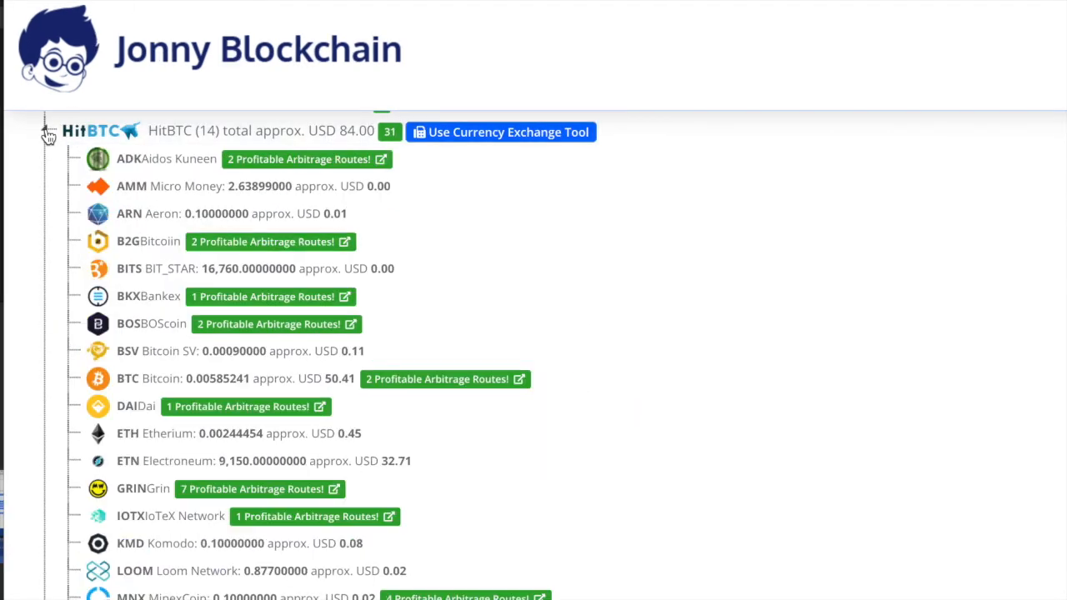
mouse_move(140, 446)
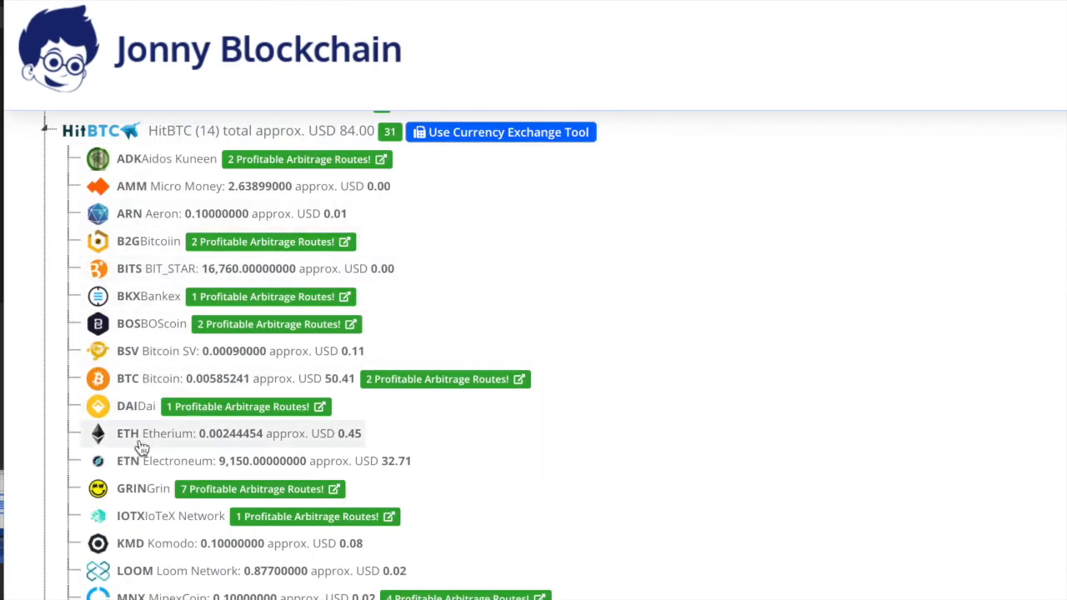
mouse_move(240, 473)
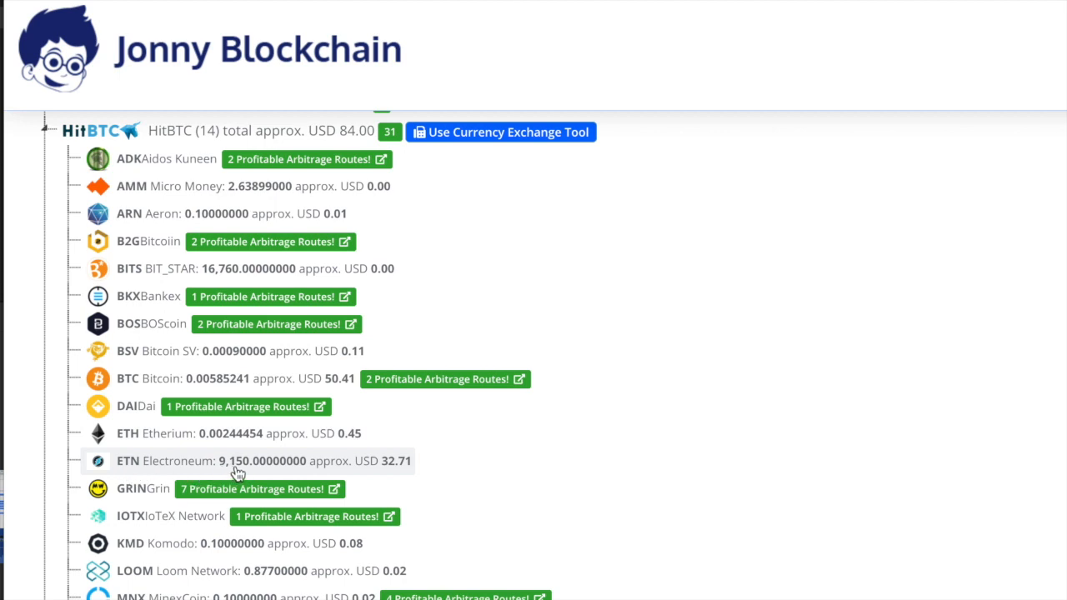
mouse_move(380, 476)
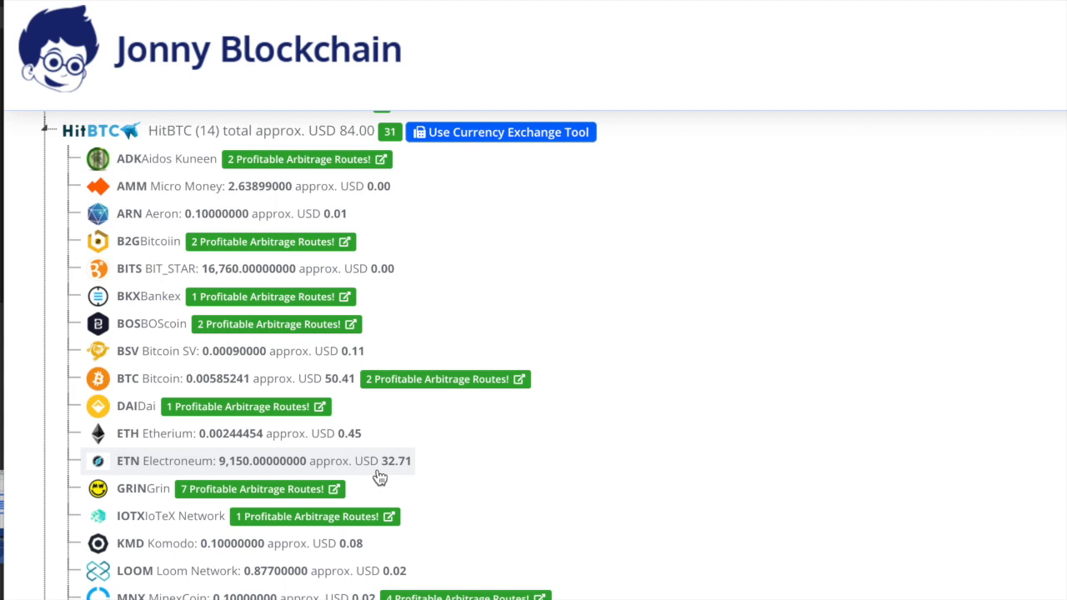
mouse_move(400, 475)
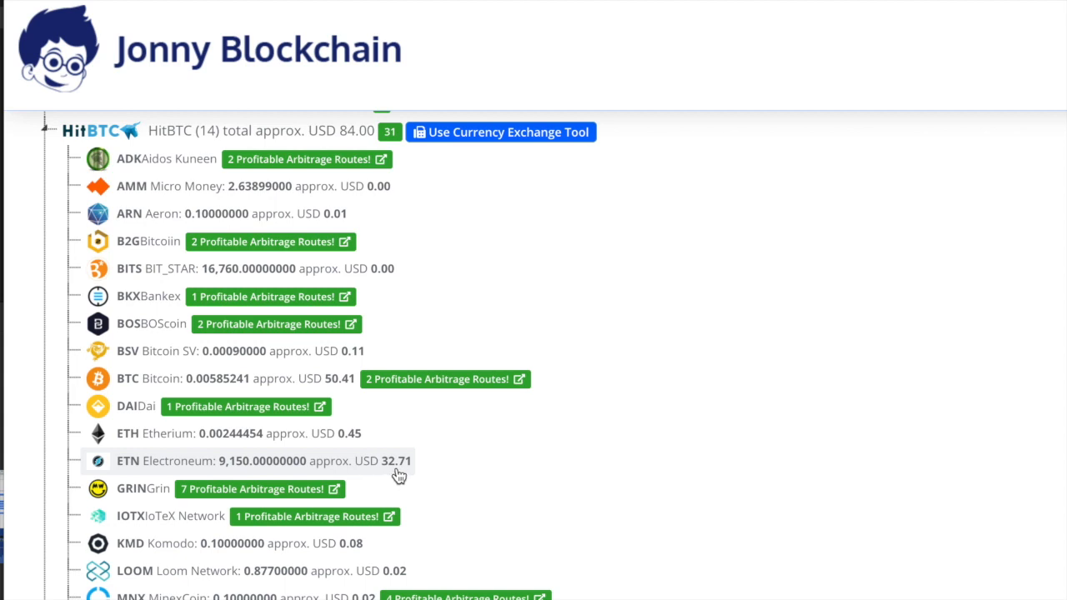
mouse_move(293, 362)
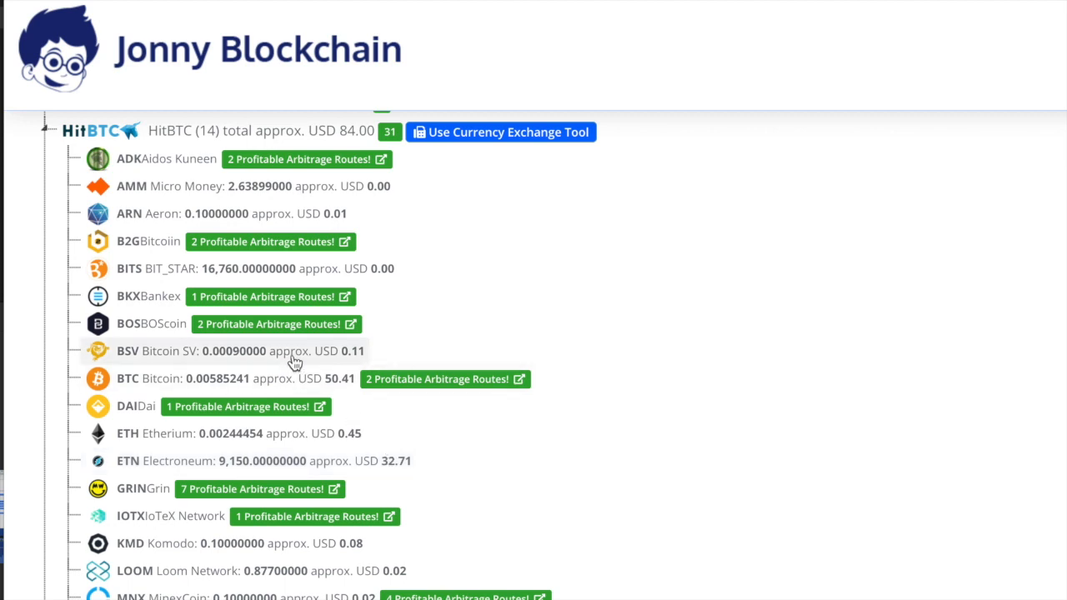